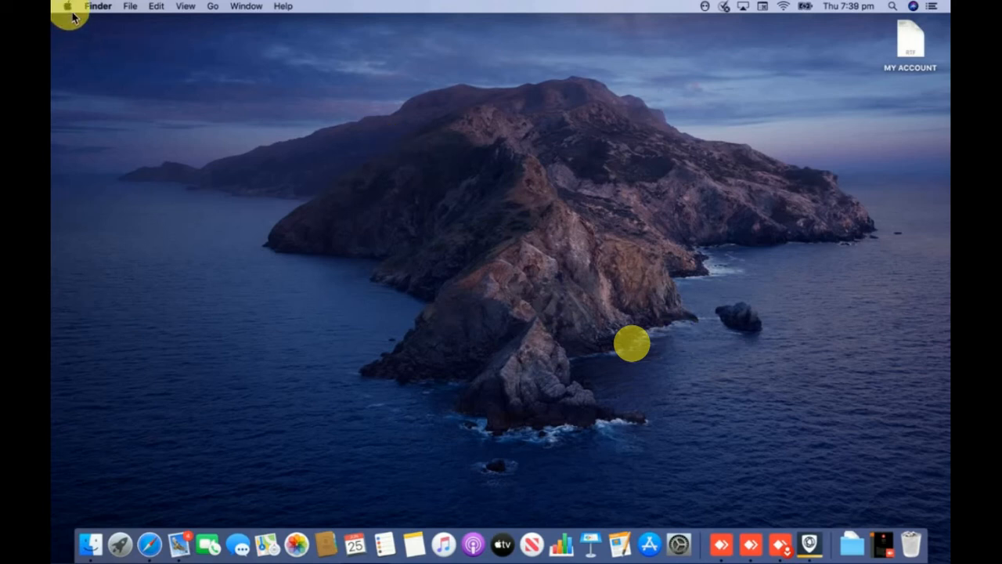
# Step: Check the Force Quit list, then launch MacKeeper from the menu bar and close its window
pyautogui.click(68, 6)
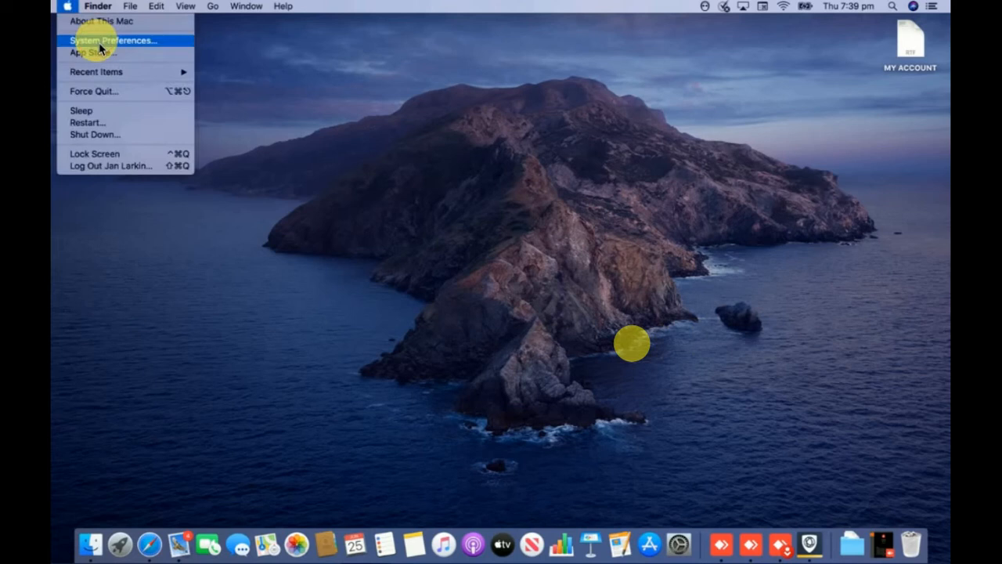
pyautogui.click(113, 39)
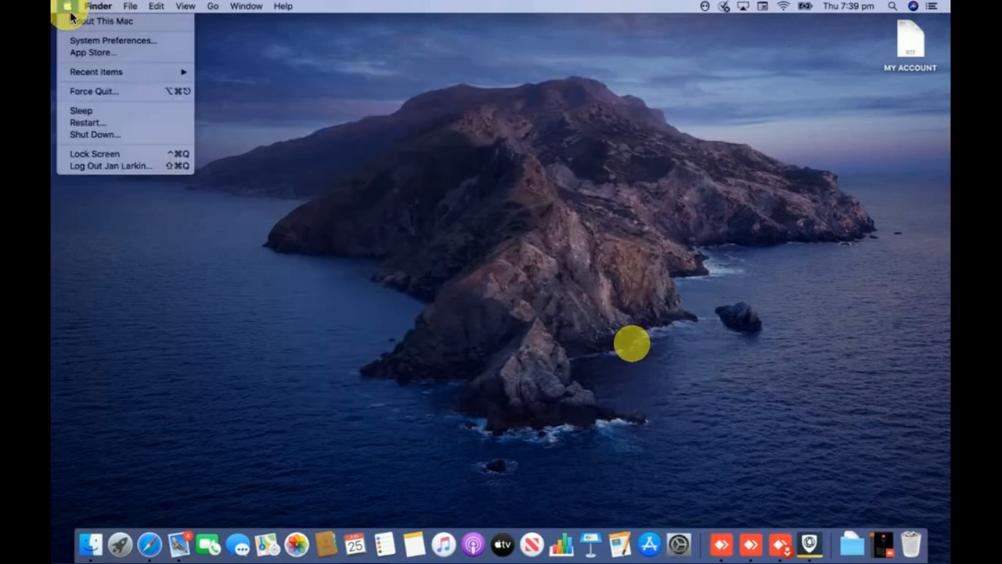
pyautogui.moveTo(81, 110)
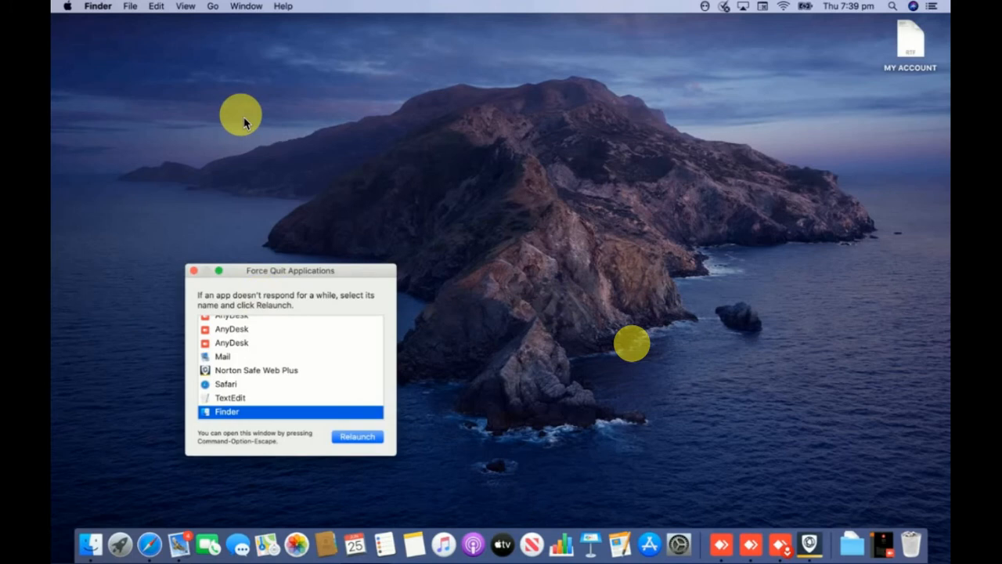
pyautogui.moveTo(227, 371)
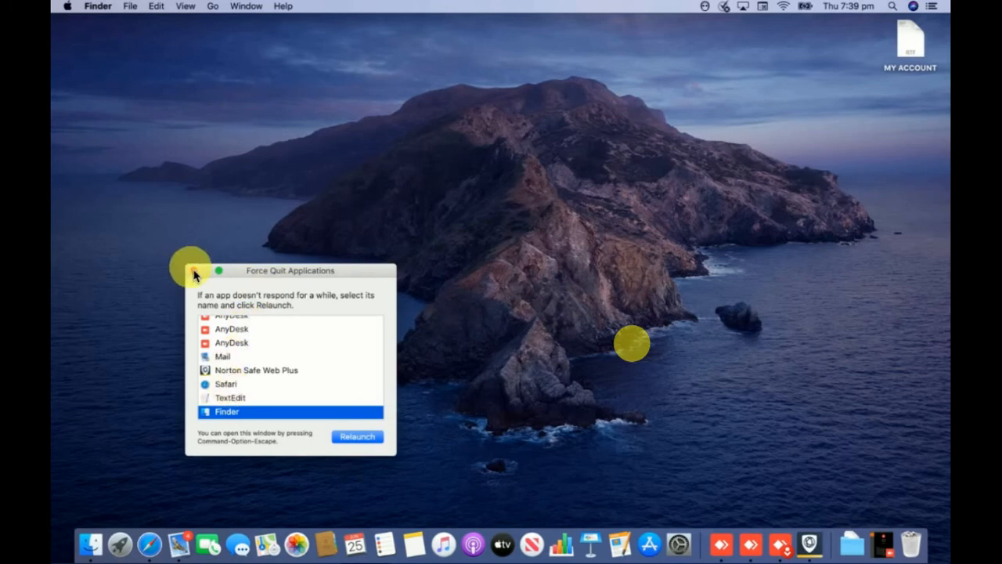
pyautogui.click(201, 270)
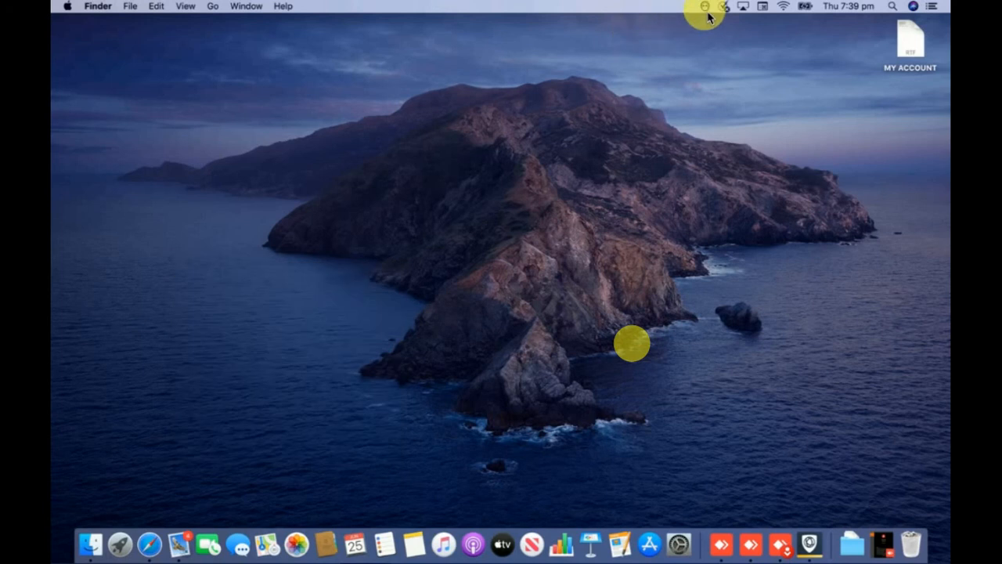
pyautogui.click(704, 6)
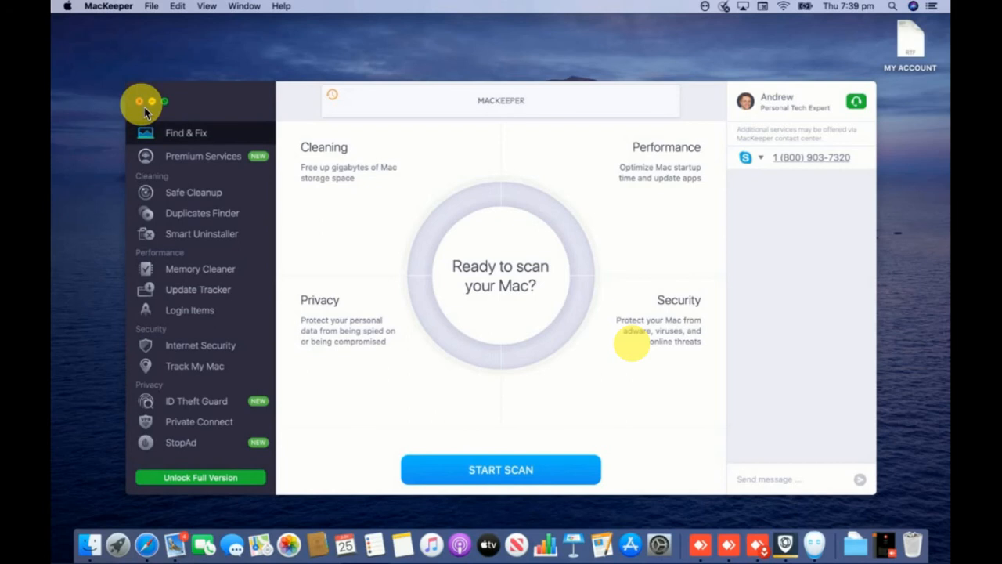
pyautogui.click(143, 101)
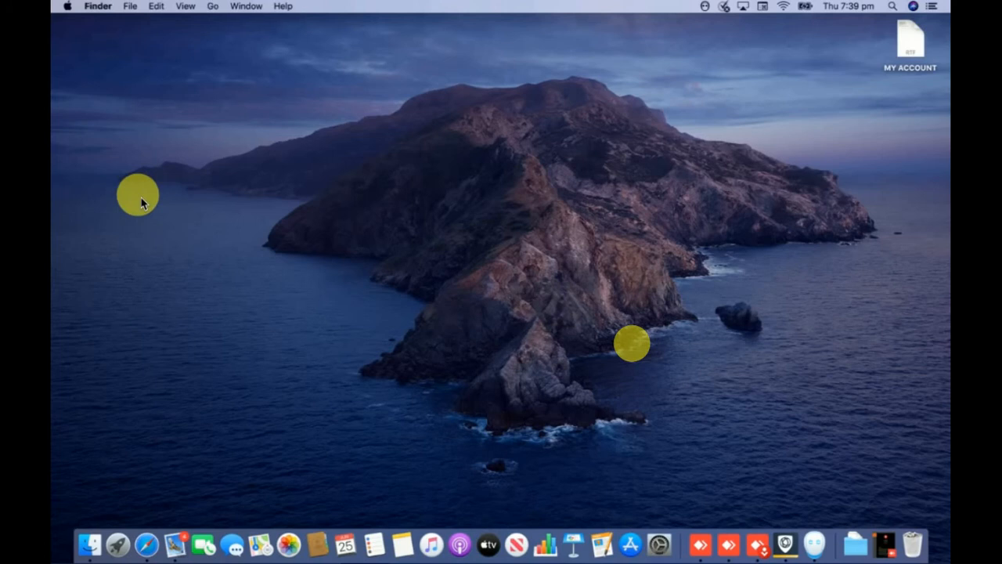
pyautogui.moveTo(151, 450)
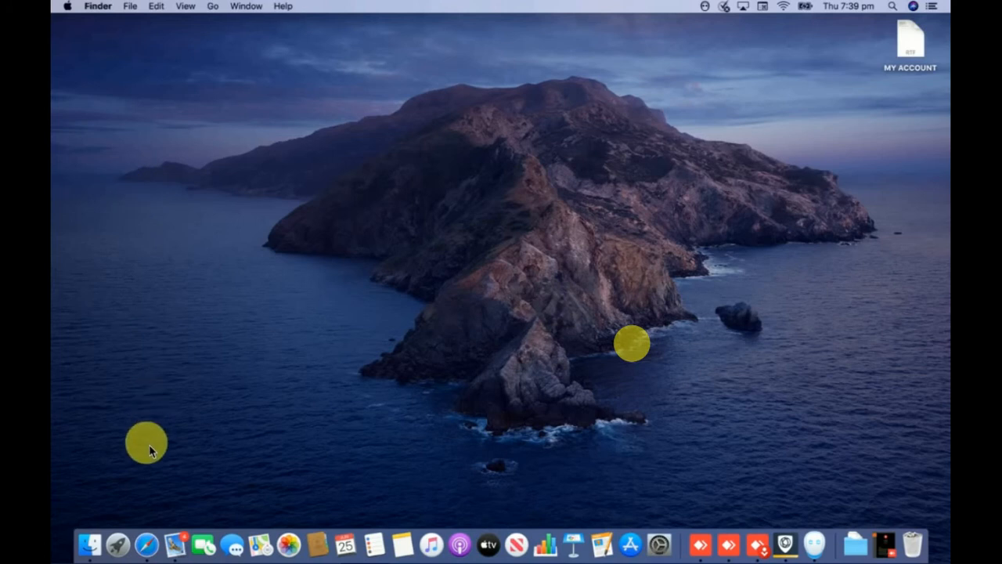
# Step: Open the 'Do not install MacKeeper' Apple Communities post in Safari from history
pyautogui.click(147, 544)
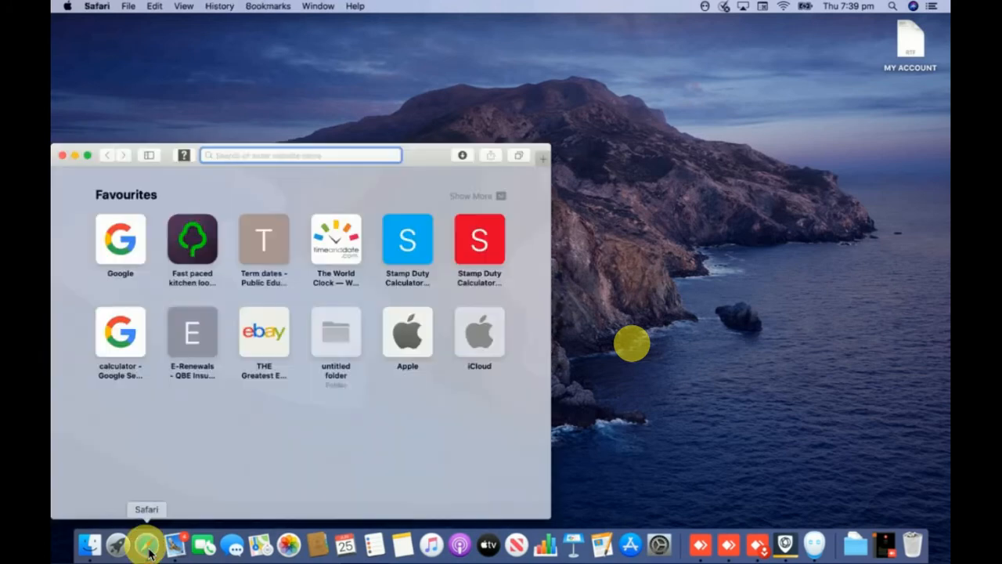
pyautogui.click(300, 155)
pyautogui.write('Mac')
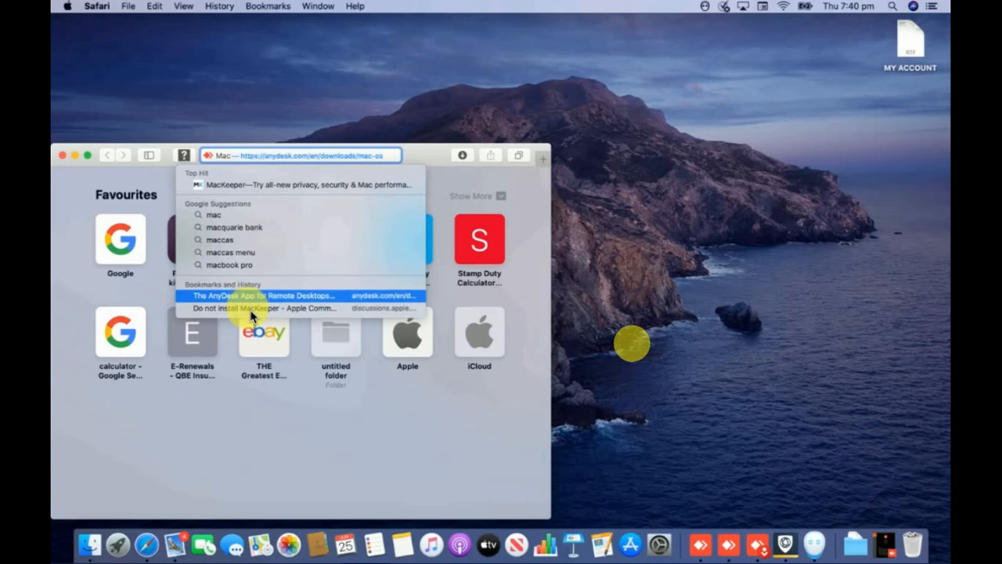
pyautogui.click(266, 308)
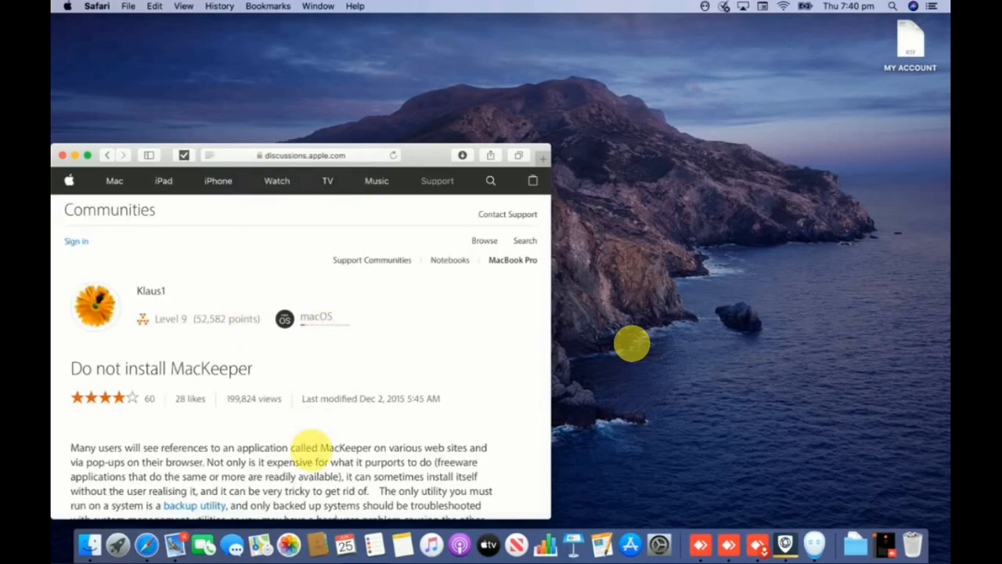
# Step: Scroll down and highlight the sentence calling MacKeeper invasive malware
pyautogui.scroll(-3)
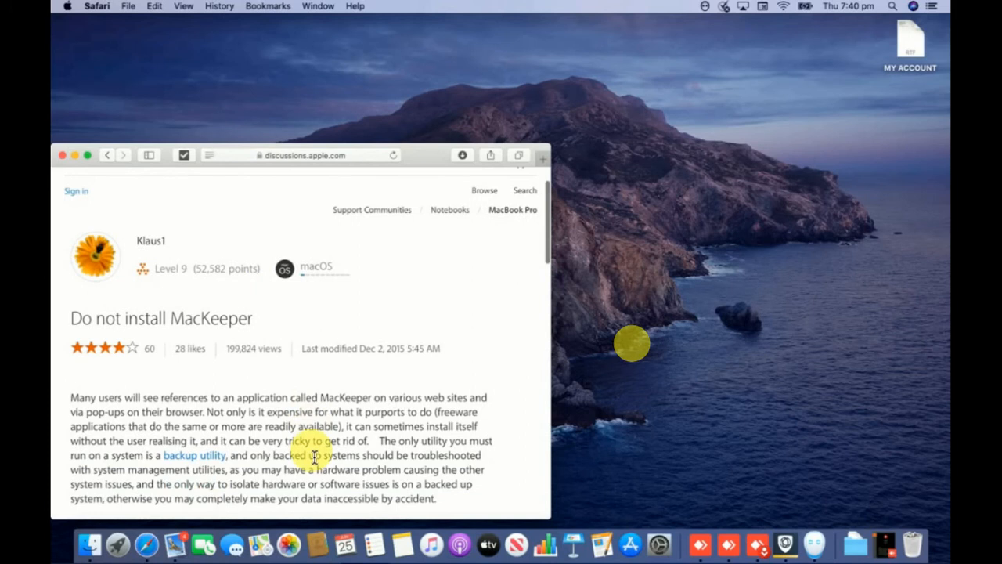
pyautogui.scroll(-3)
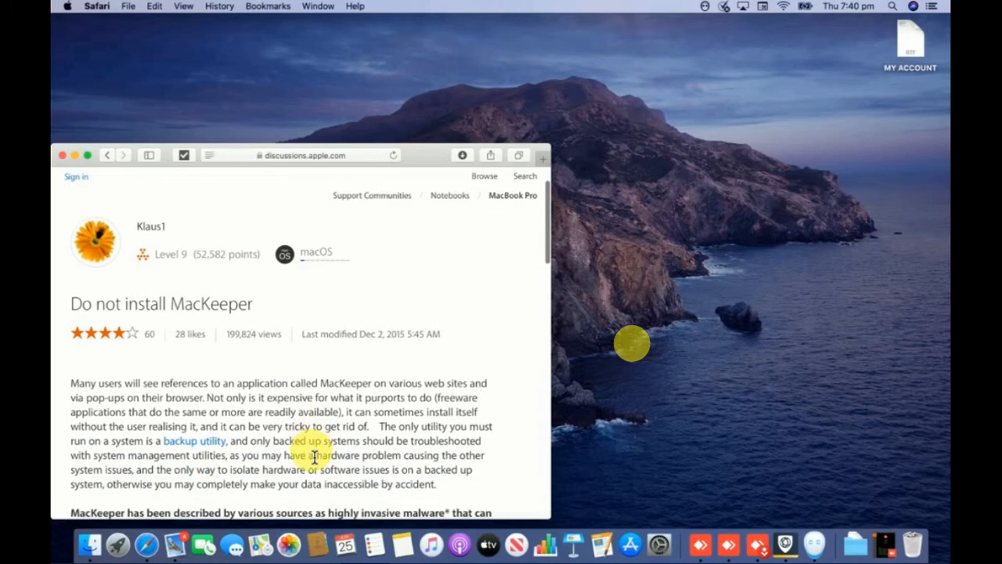
pyautogui.scroll(-3)
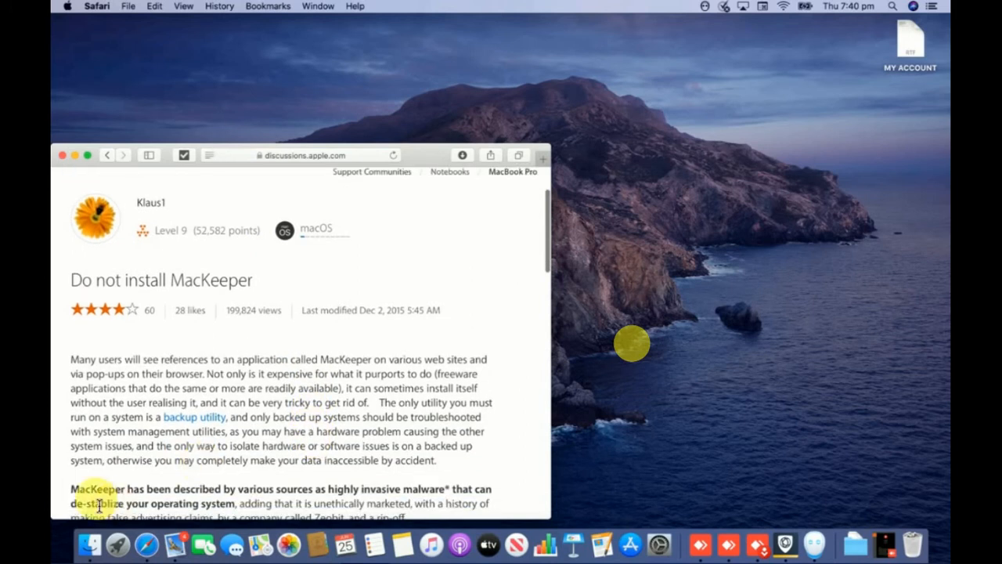
pyautogui.scroll(-3)
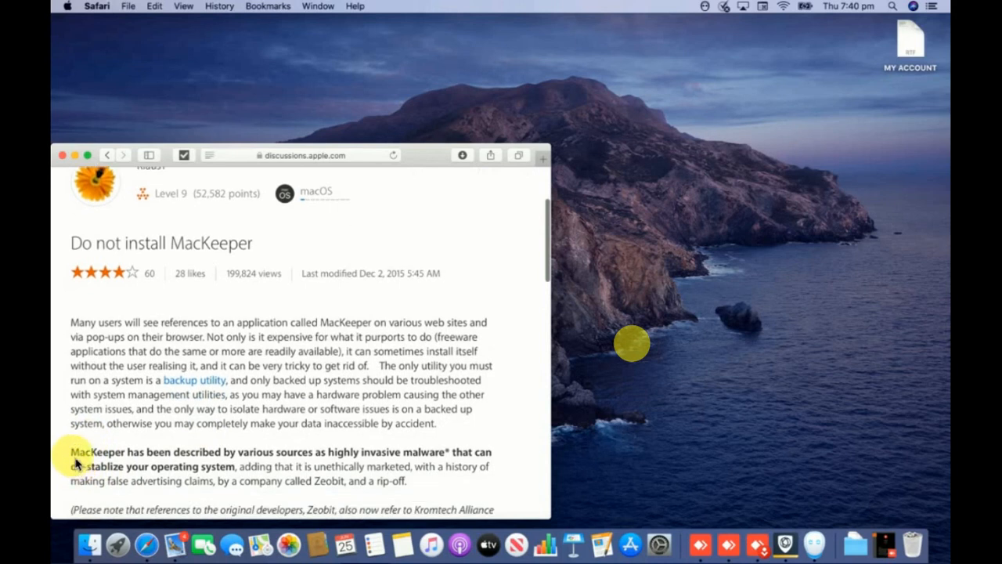
pyautogui.scroll(-3)
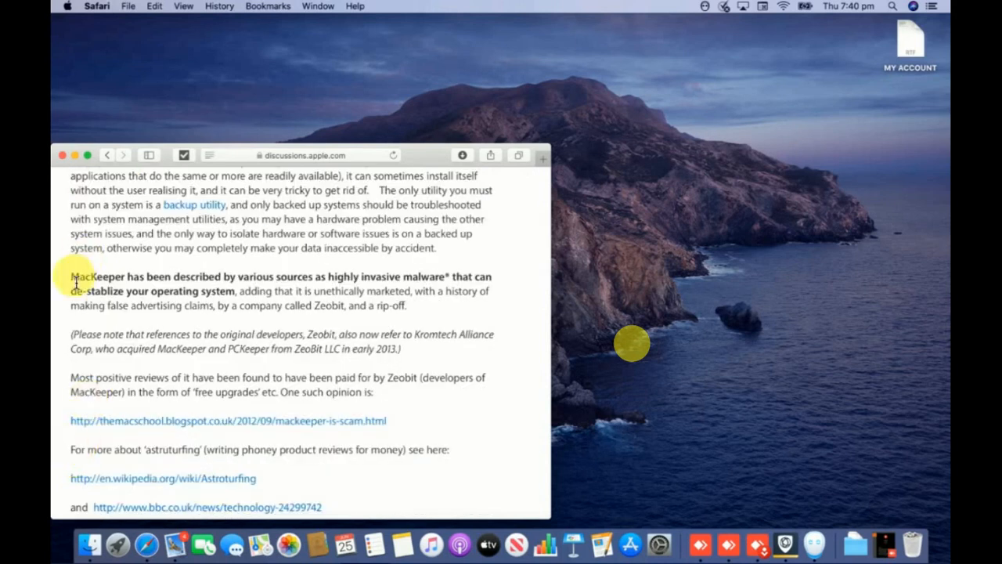
pyautogui.moveTo(71, 276); pyautogui.dragTo(242, 297)
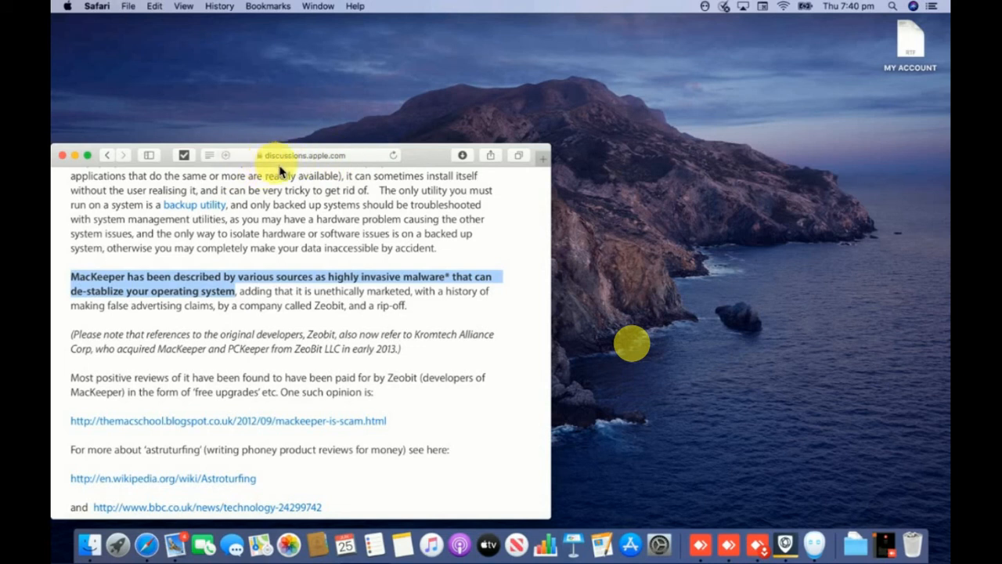
pyautogui.moveTo(282, 164)
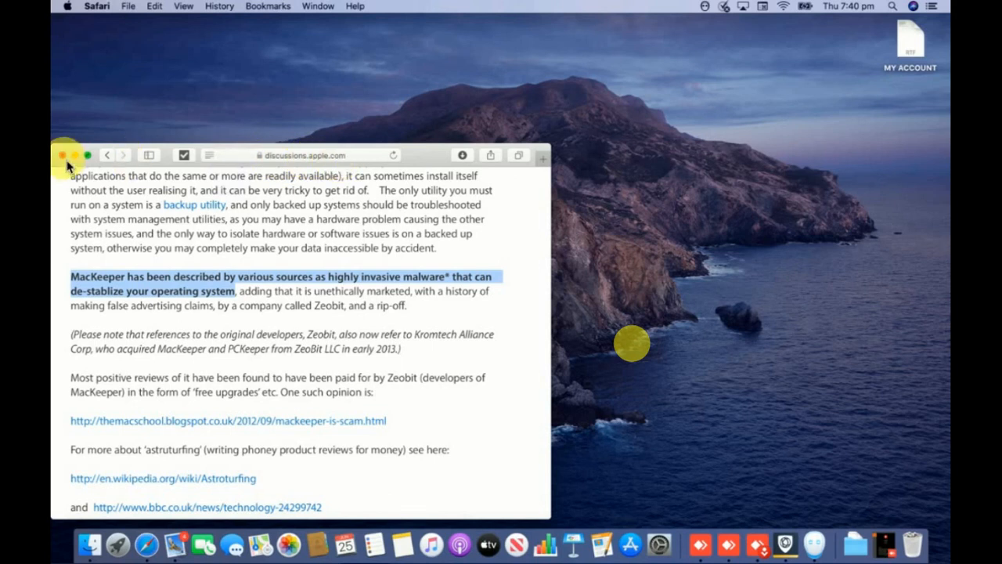
# Step: Close Safari, open Finder's Applications folder and select the MacKeeper app
pyautogui.click(64, 154)
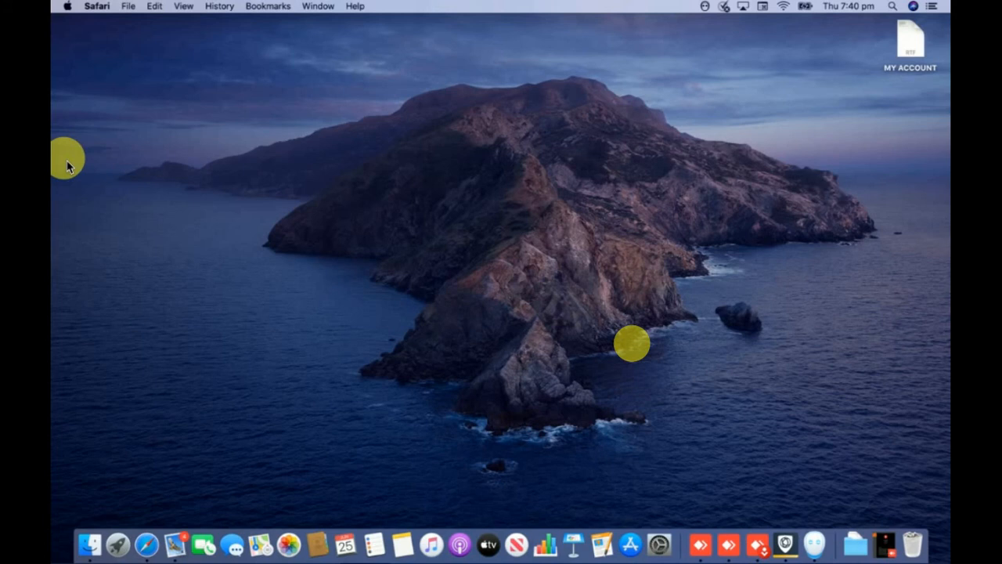
pyautogui.moveTo(744, 241)
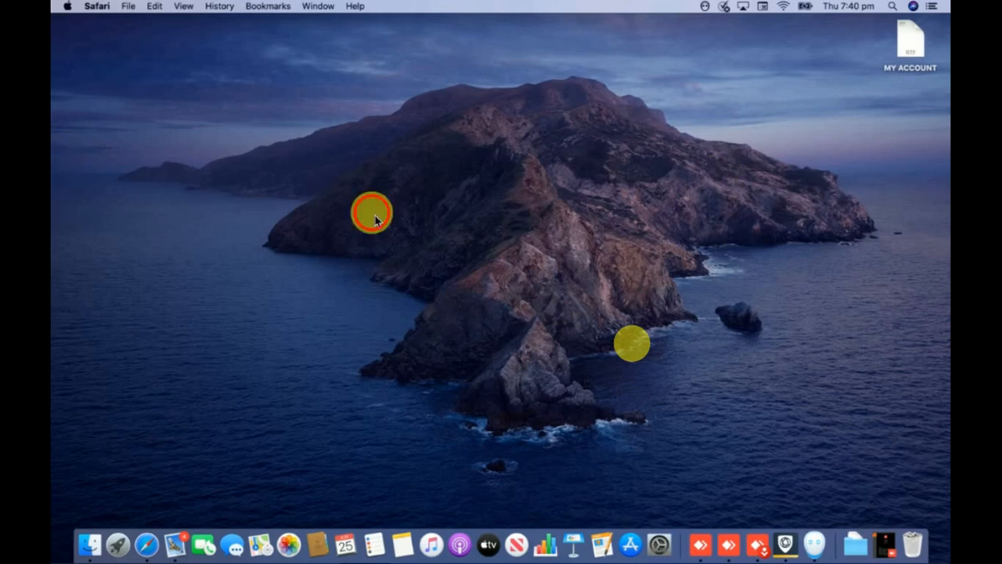
pyautogui.click(164, 404)
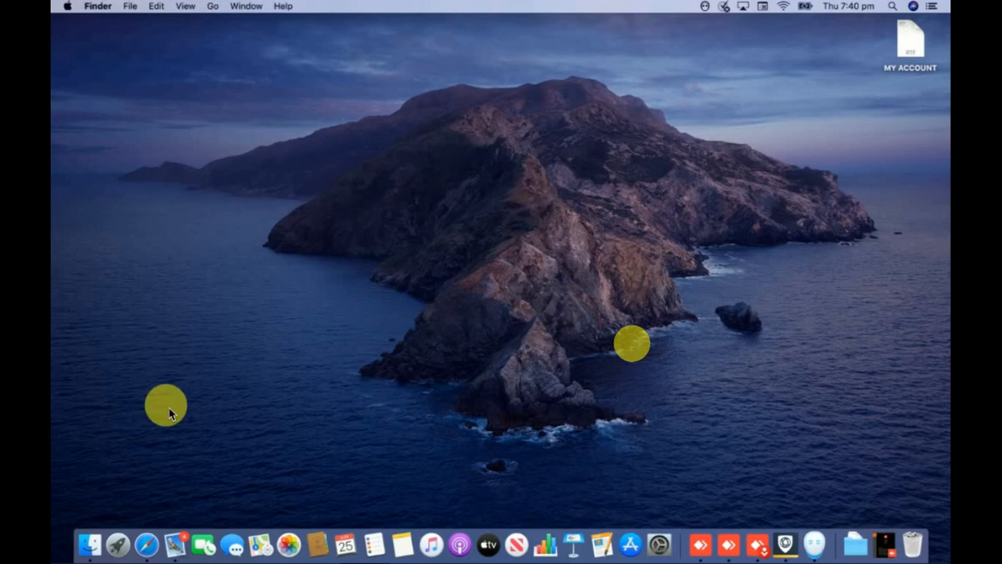
pyautogui.moveTo(90, 543)
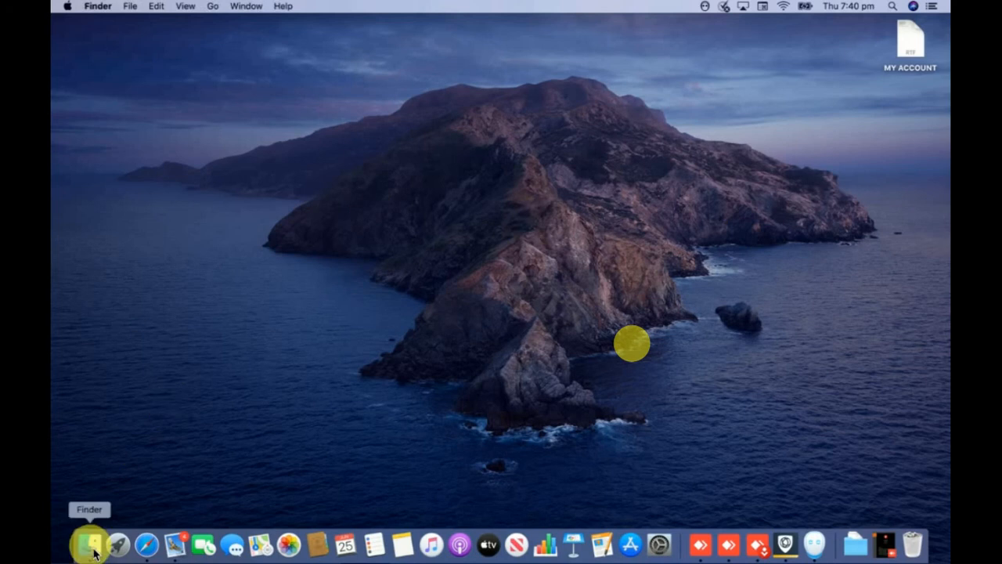
pyautogui.click(89, 544)
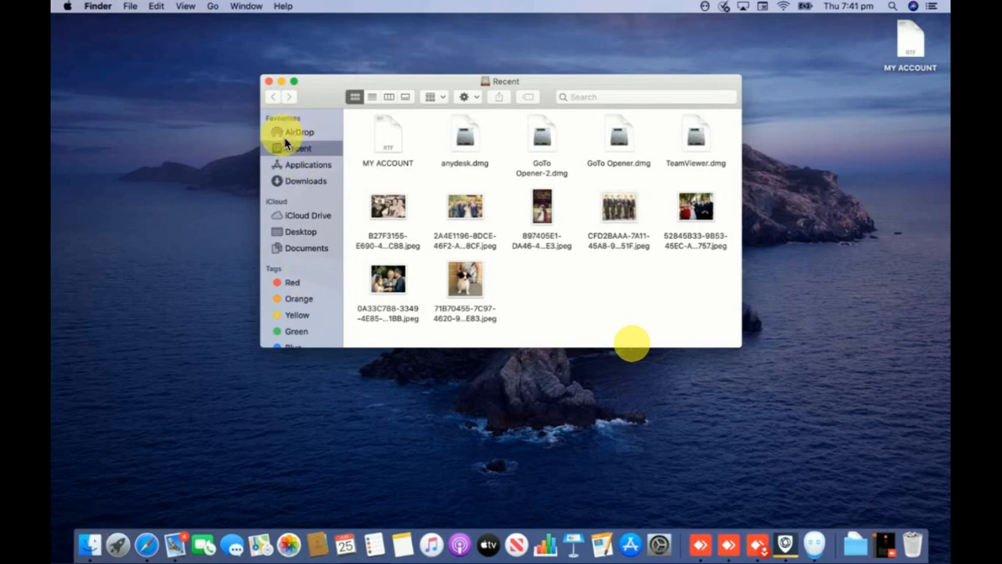
pyautogui.moveTo(307, 176)
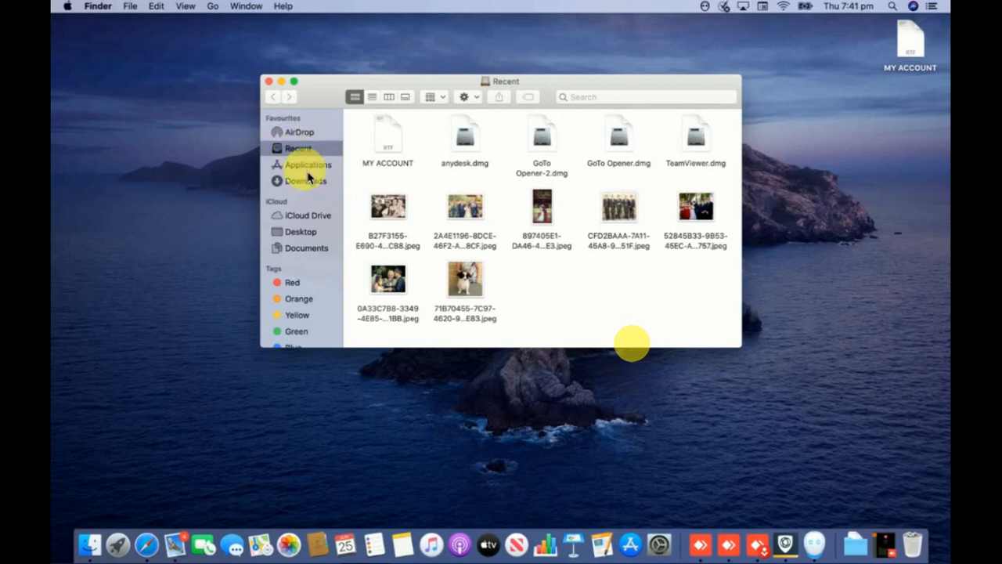
pyautogui.click(306, 165)
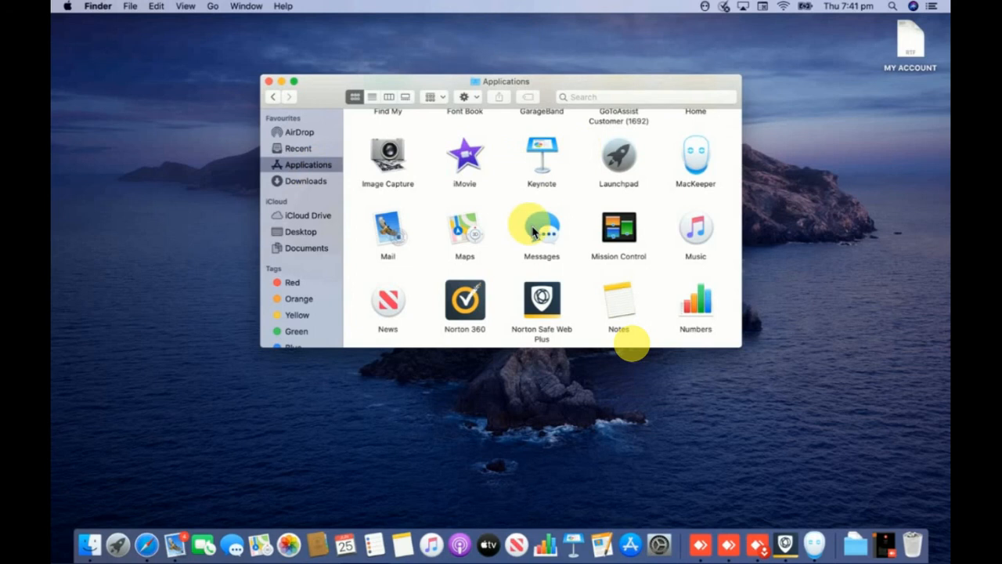
pyautogui.moveTo(638, 196)
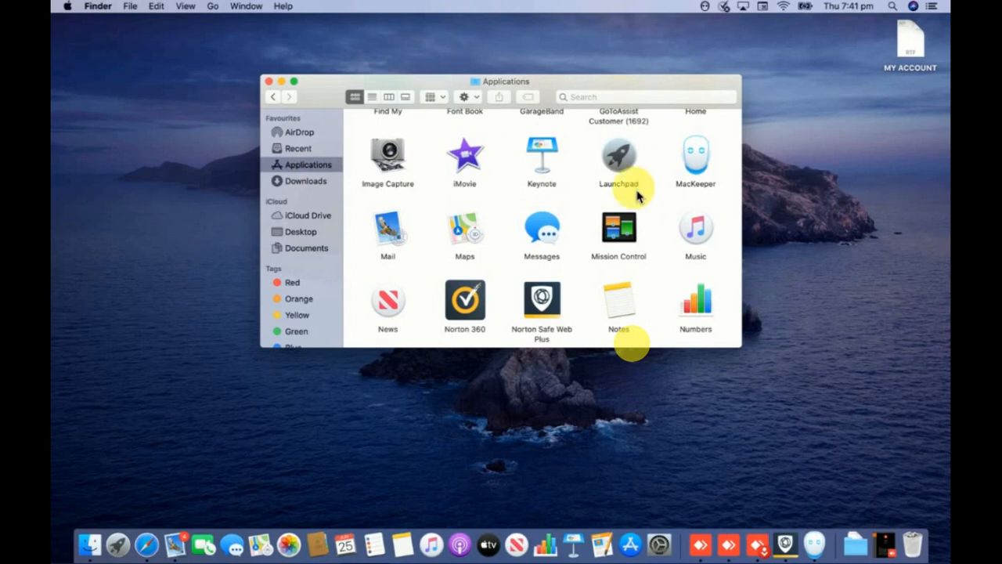
pyautogui.click(695, 160)
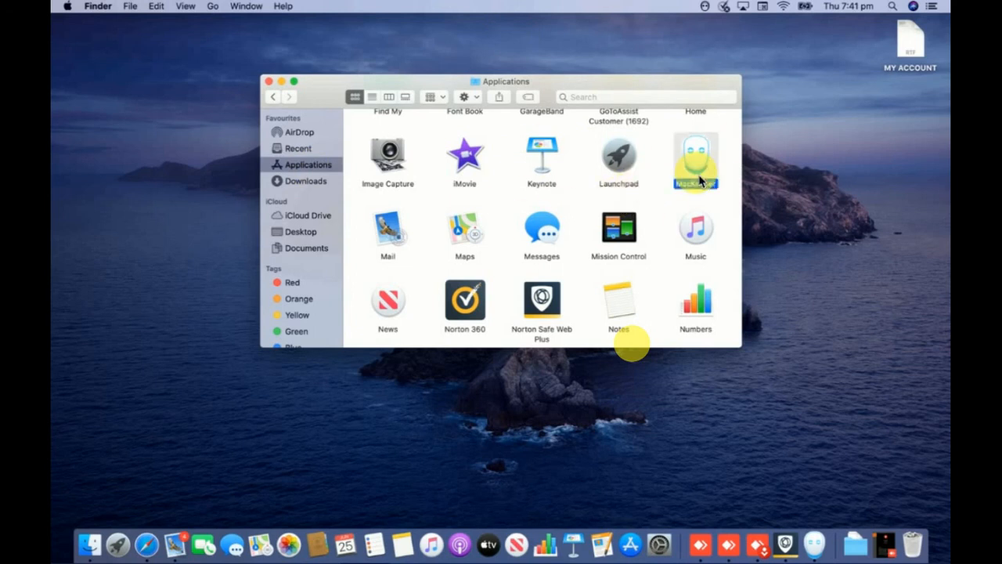
pyautogui.click(695, 161)
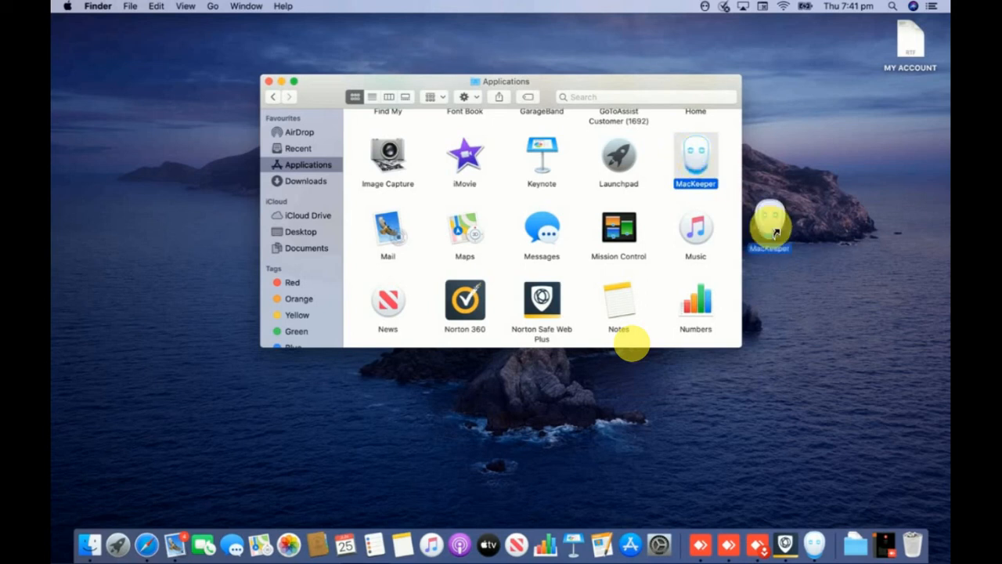
pyautogui.moveTo(771, 227); pyautogui.dragTo(869, 446)
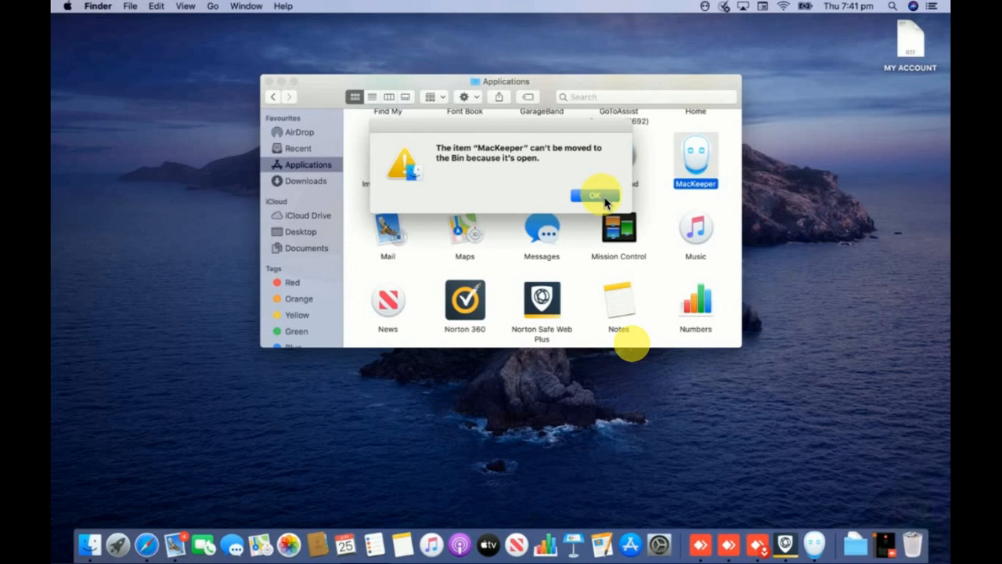
pyautogui.click(594, 194)
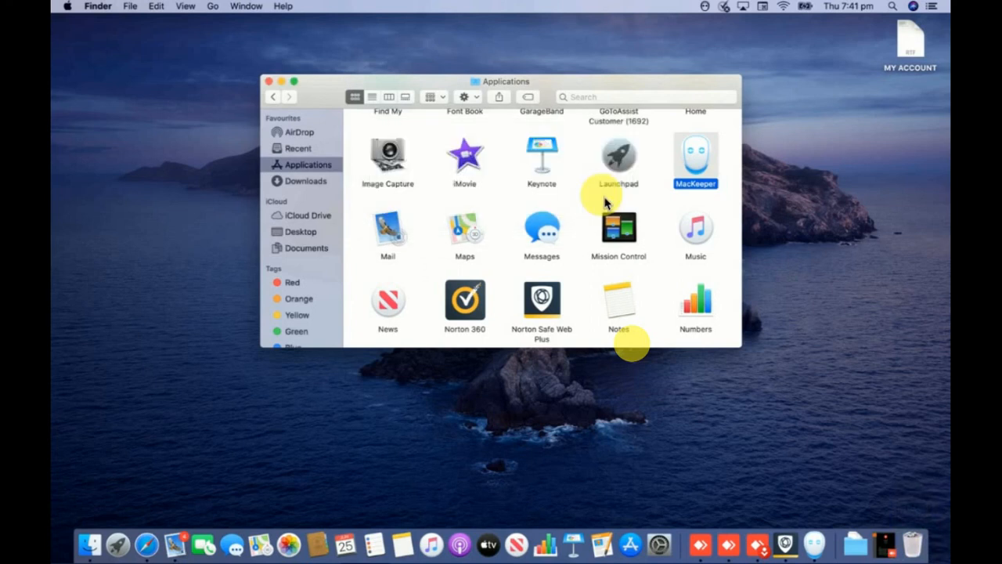
pyautogui.moveTo(153, 54)
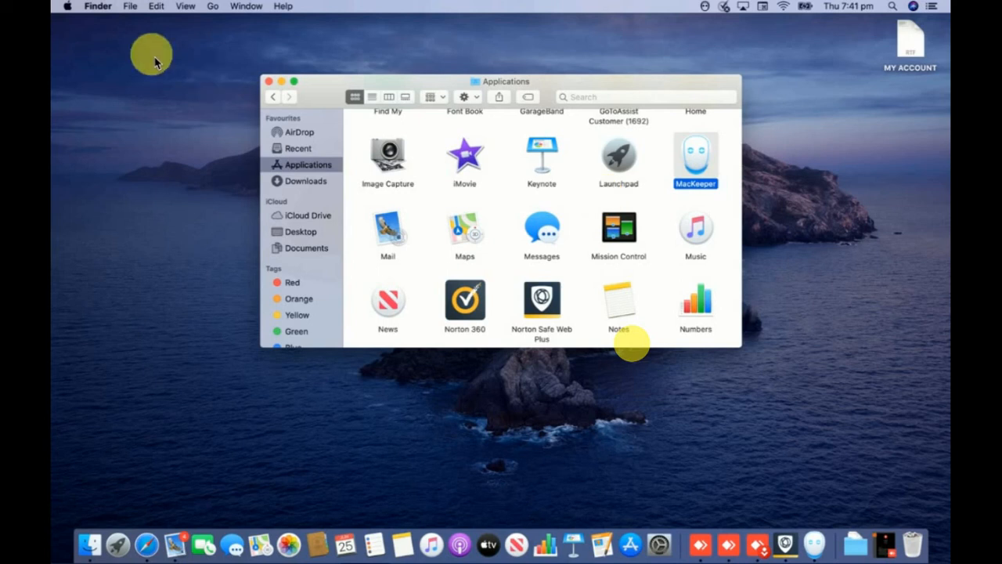
pyautogui.moveTo(139, 163)
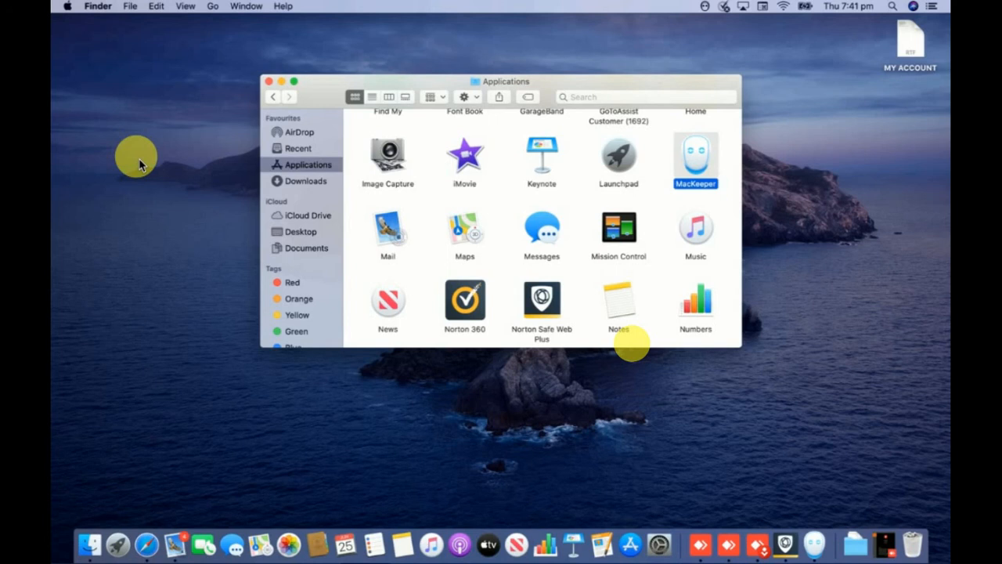
pyautogui.moveTo(72, 19)
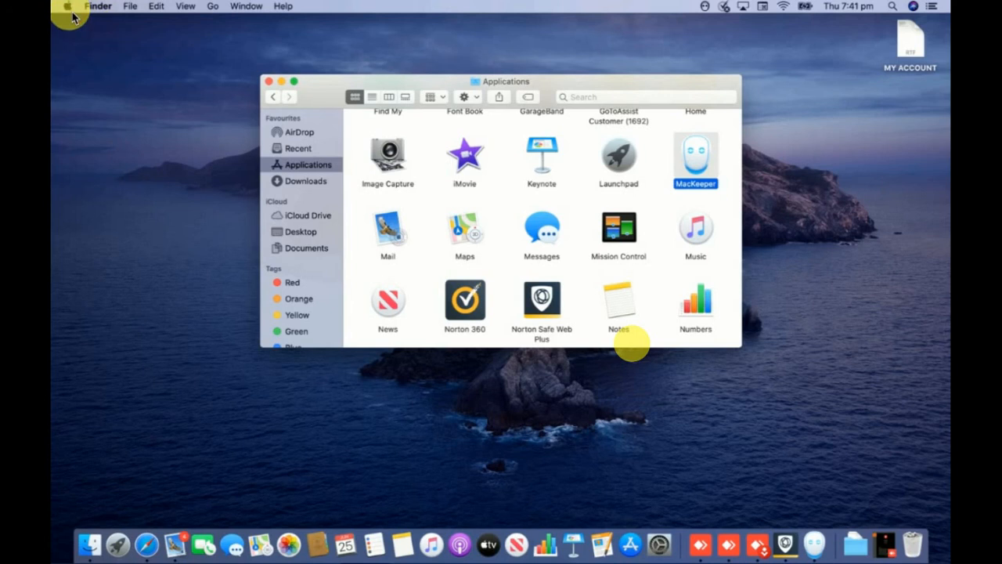
# Step: Force quit MacKeeper from the Apple menu's Force Quit list, confirm, and close the list
pyautogui.click(67, 7)
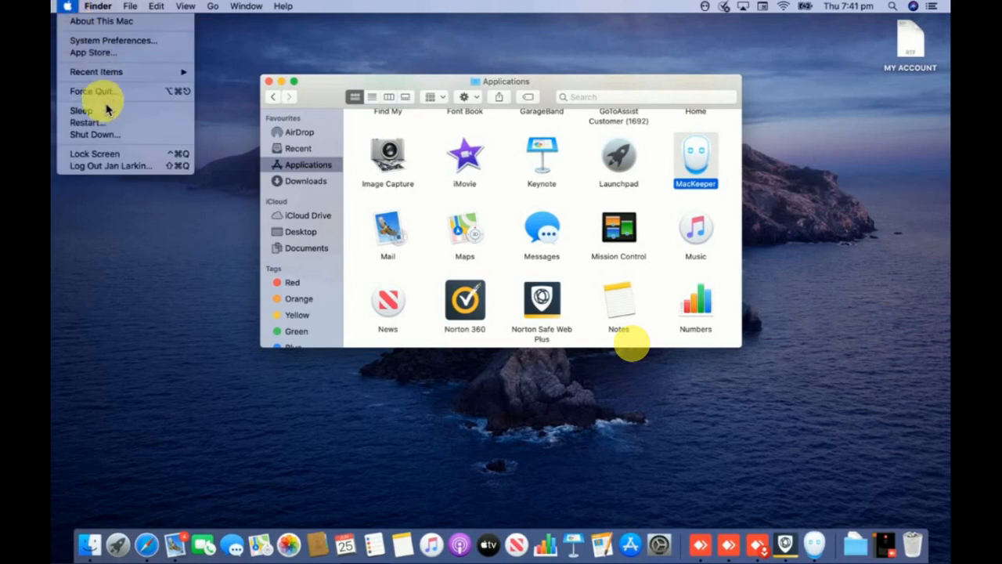
pyautogui.moveTo(93, 91)
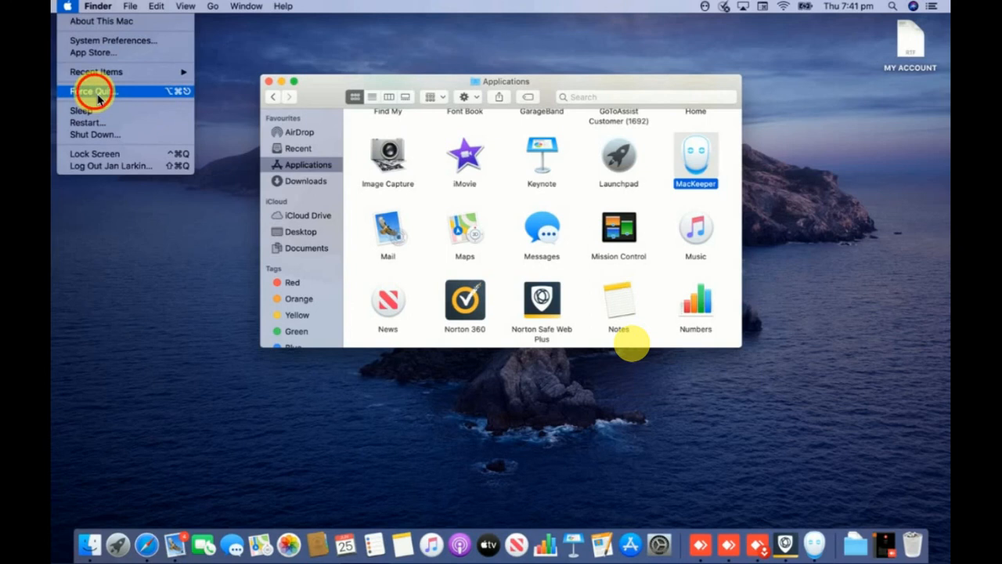
pyautogui.click(91, 90)
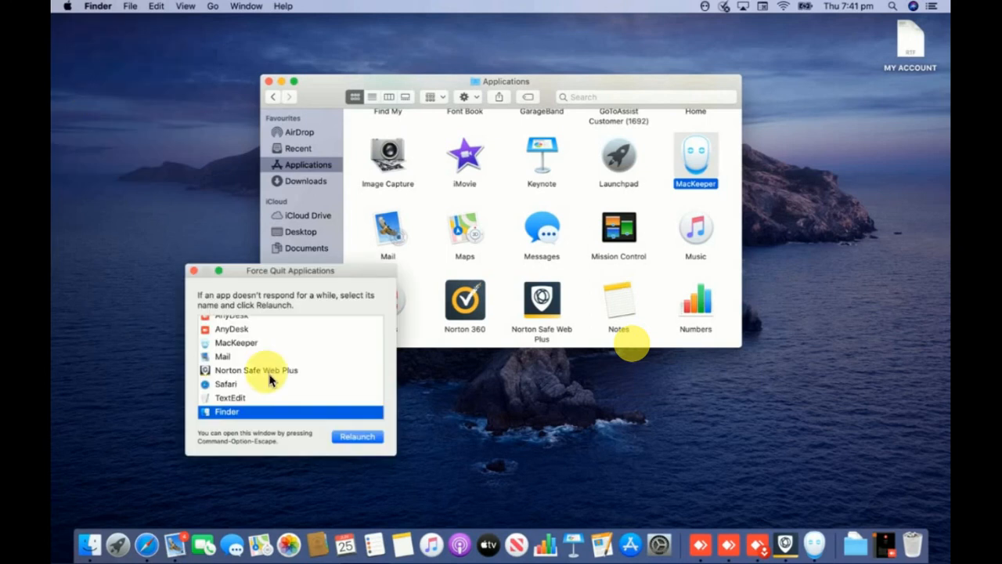
pyautogui.moveTo(338, 352)
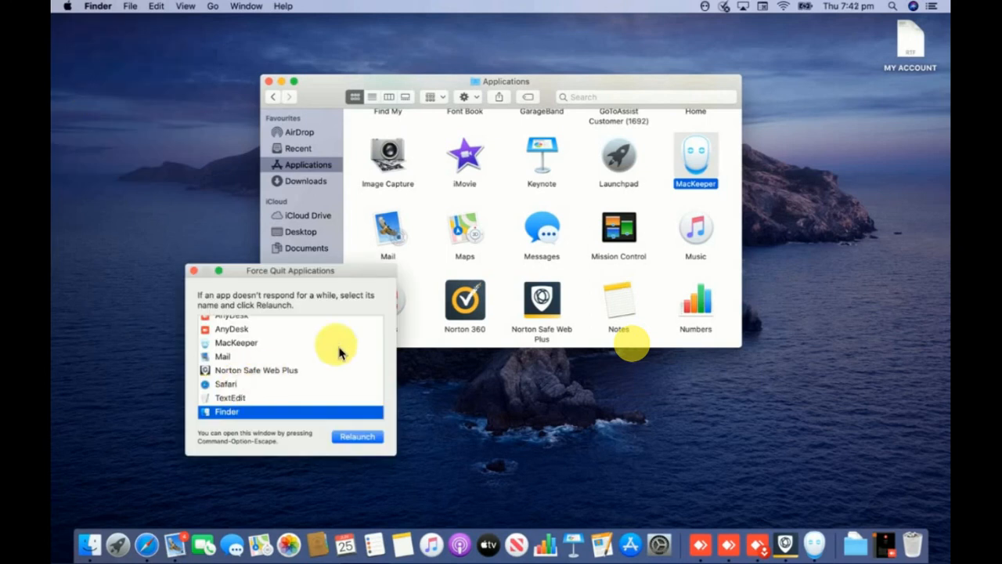
pyautogui.click(235, 343)
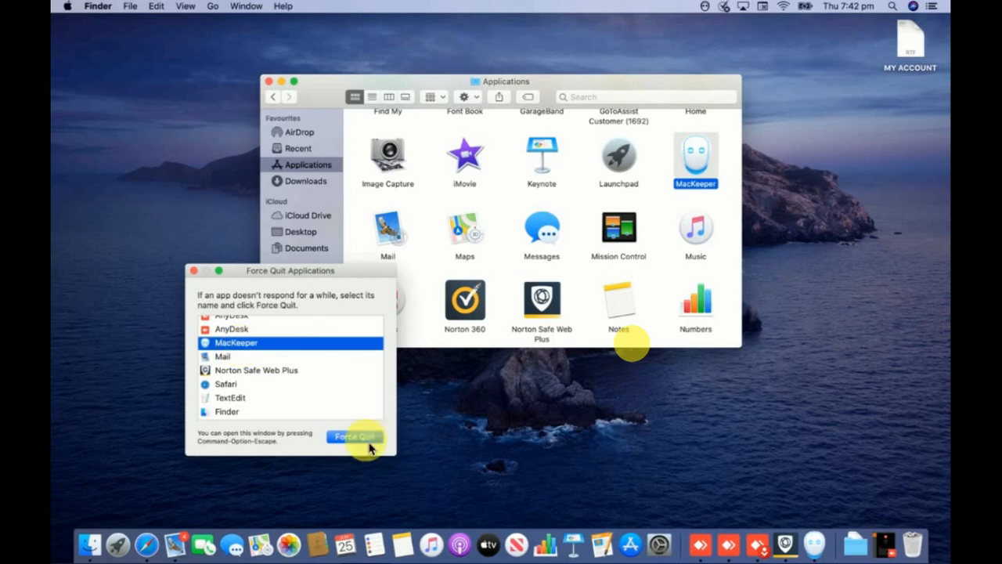
pyautogui.click(355, 436)
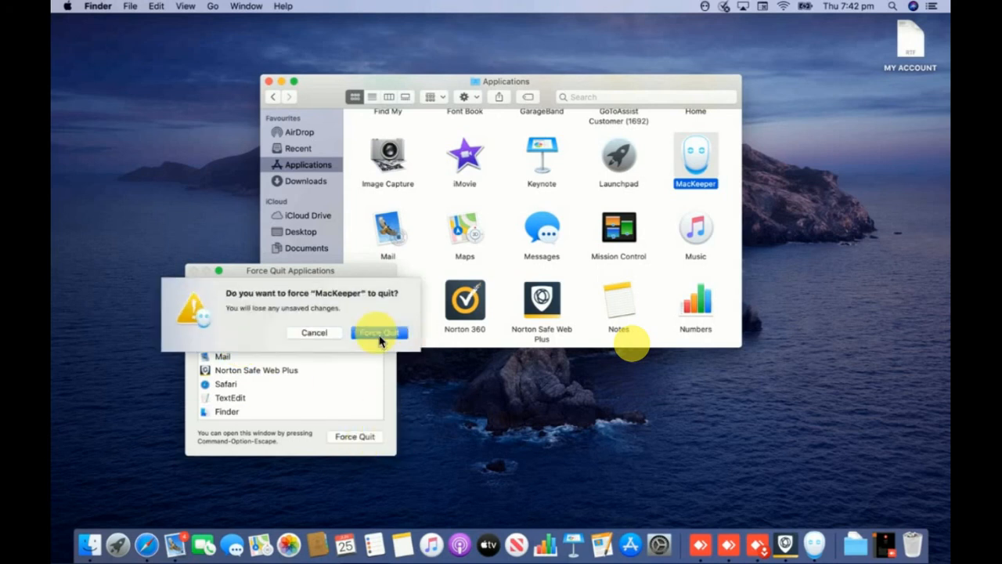
pyautogui.click(379, 332)
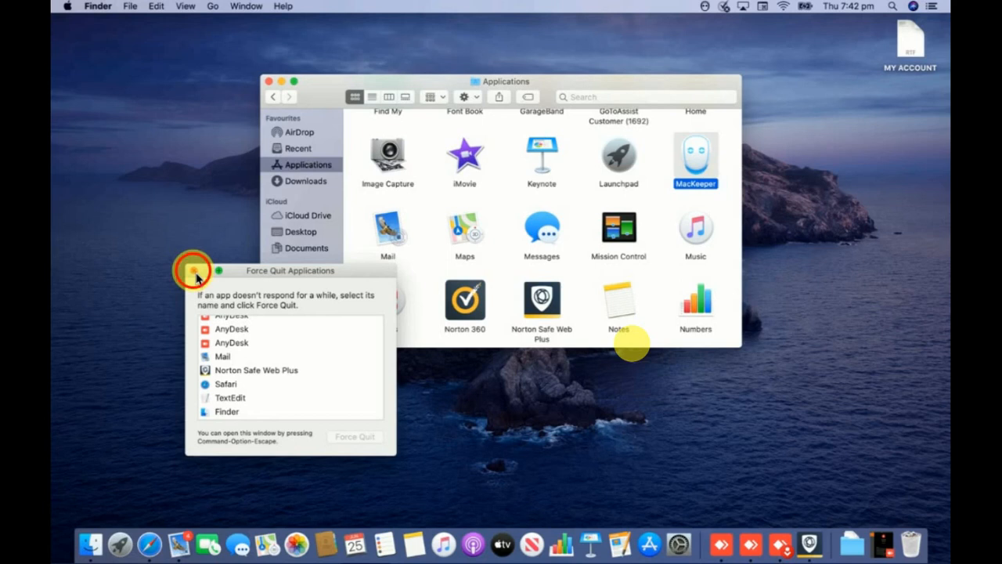
pyautogui.click(193, 272)
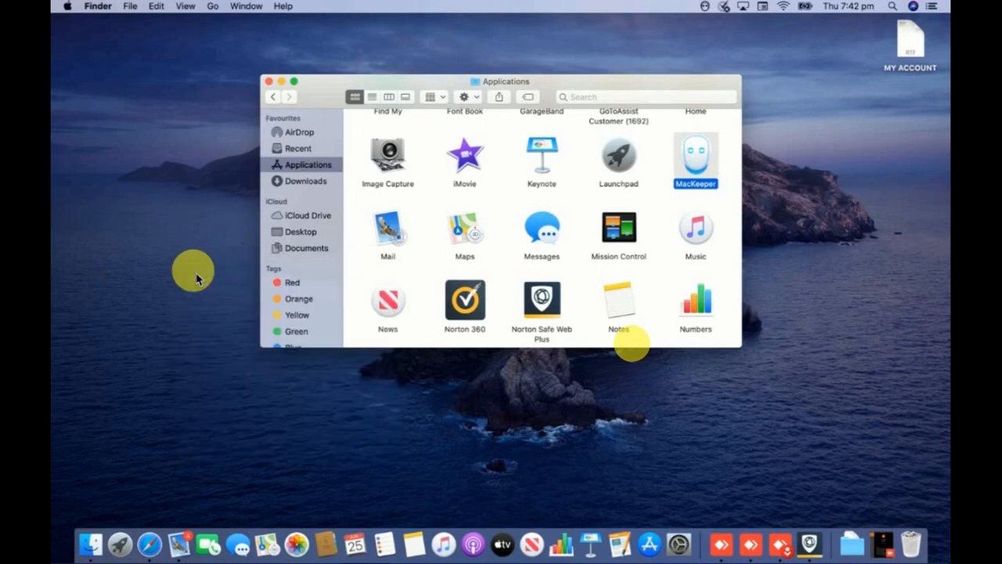
pyautogui.moveTo(747, 187)
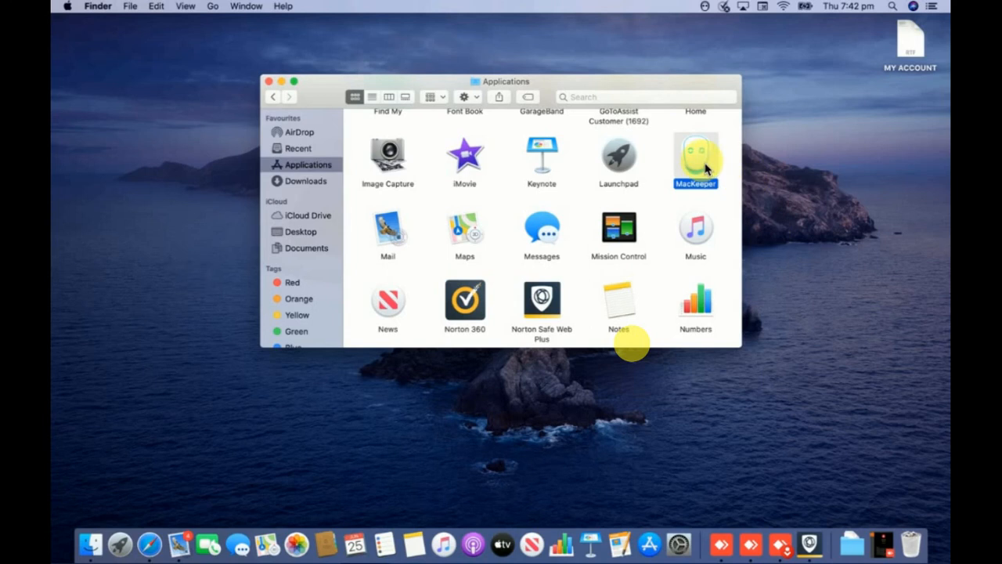
# Step: Drag MacKeeper to the Bin and authorise the move with the account password
pyautogui.moveTo(695, 161); pyautogui.dragTo(783, 231)
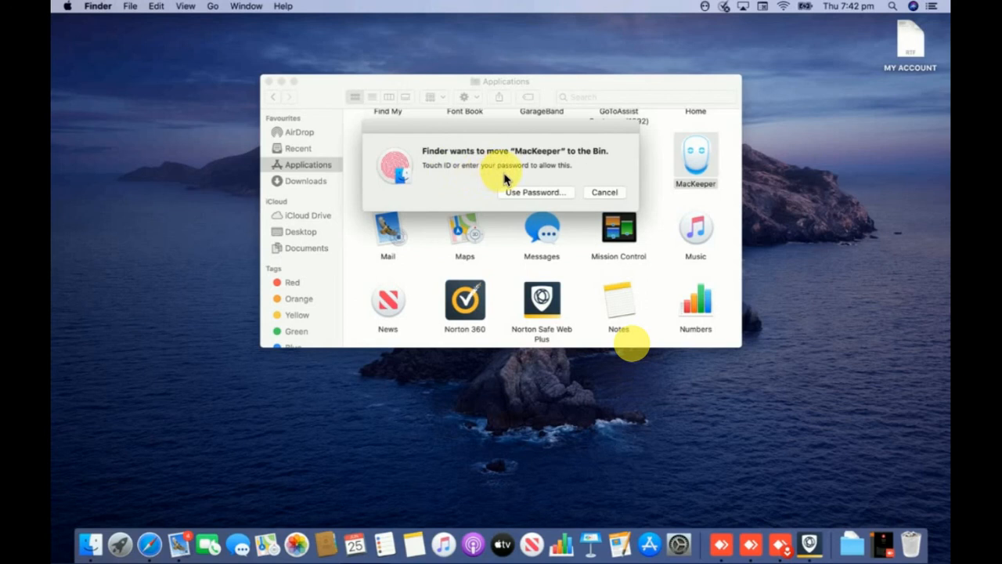
pyautogui.moveTo(591, 196)
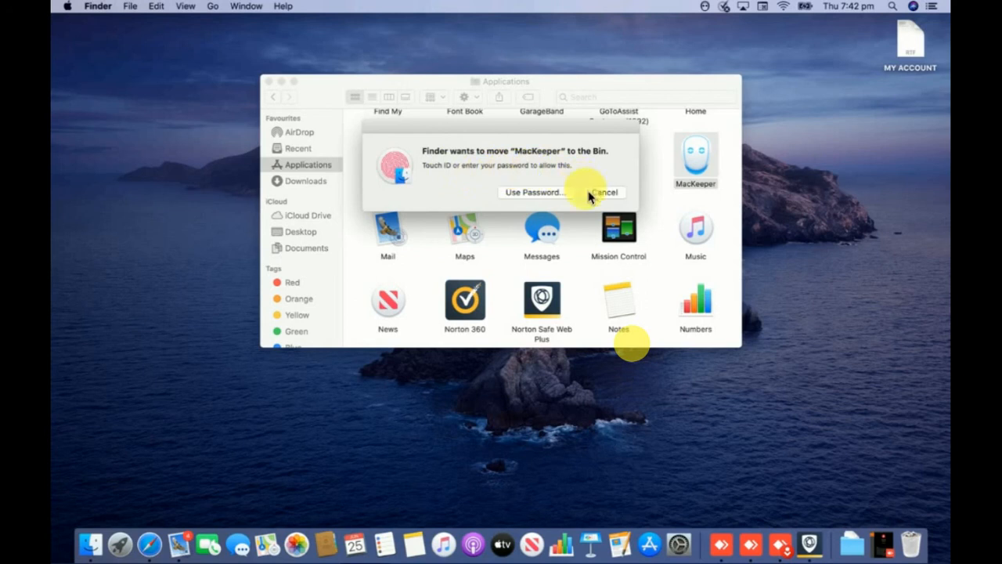
pyautogui.click(535, 191)
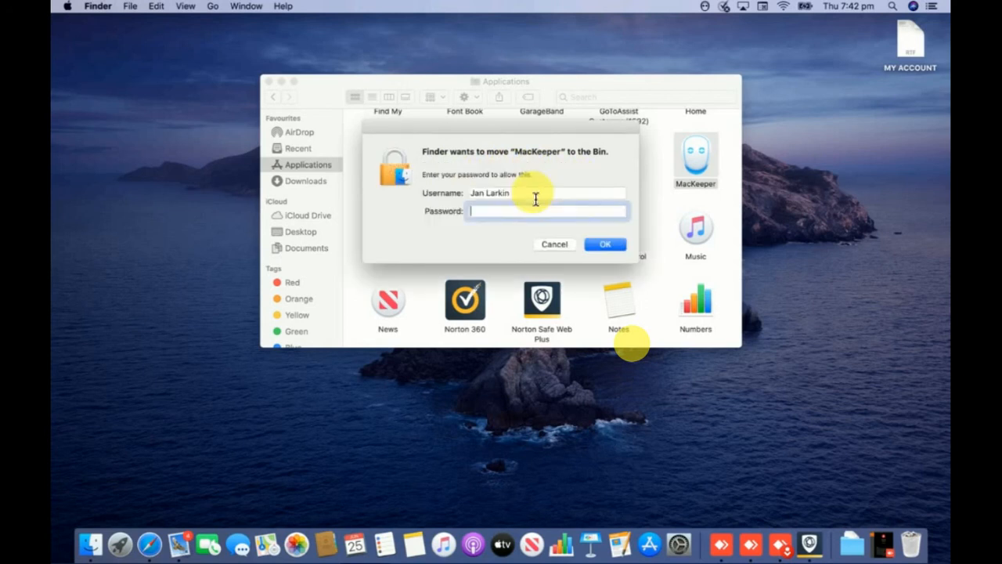
pyautogui.click(547, 210)
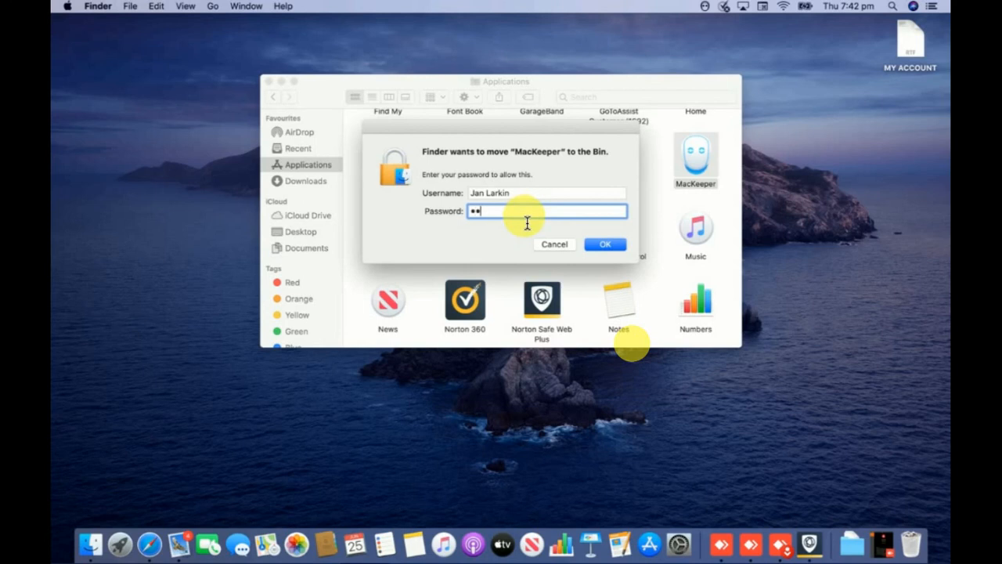
pyautogui.write('••')
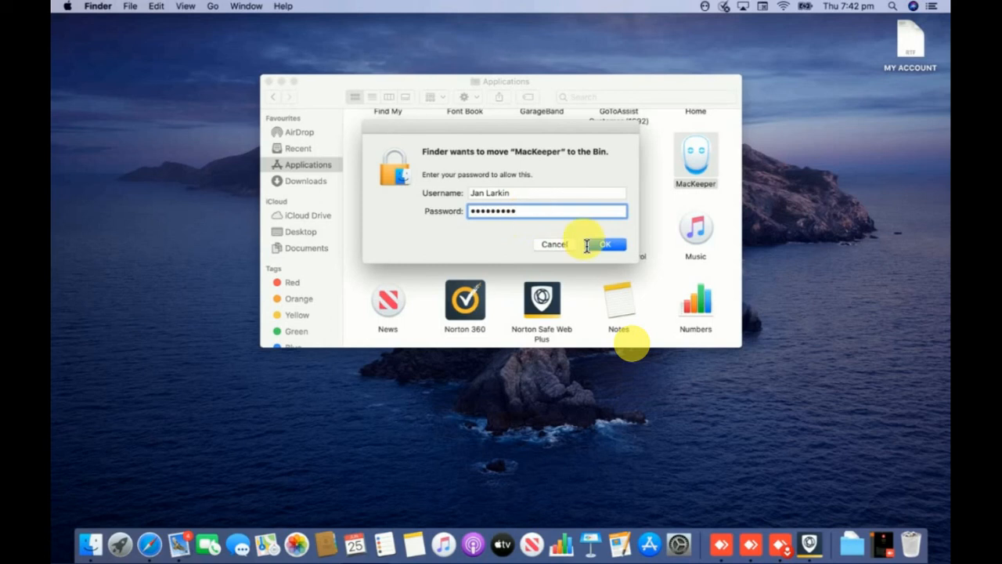
pyautogui.click(603, 244)
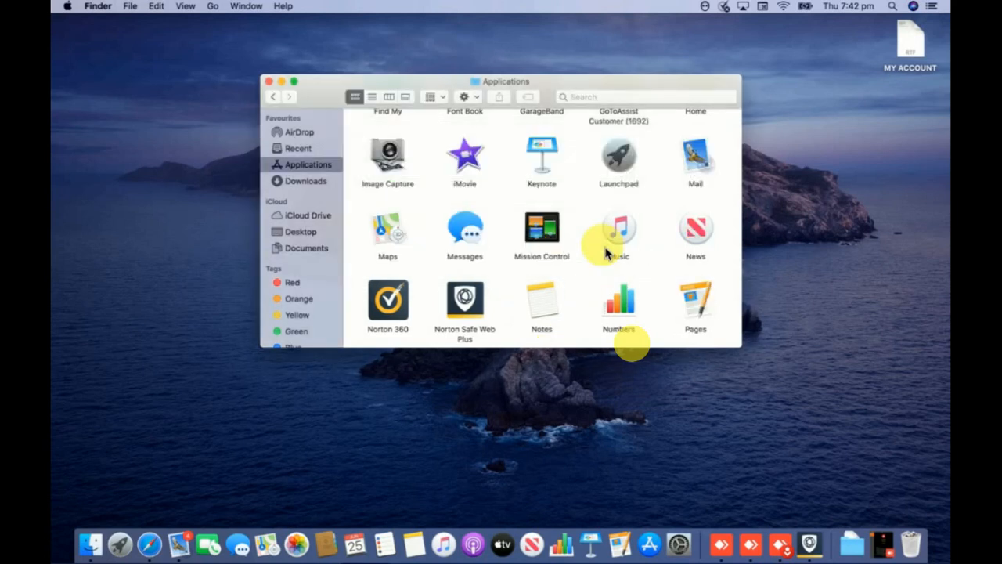
pyautogui.moveTo(677, 295)
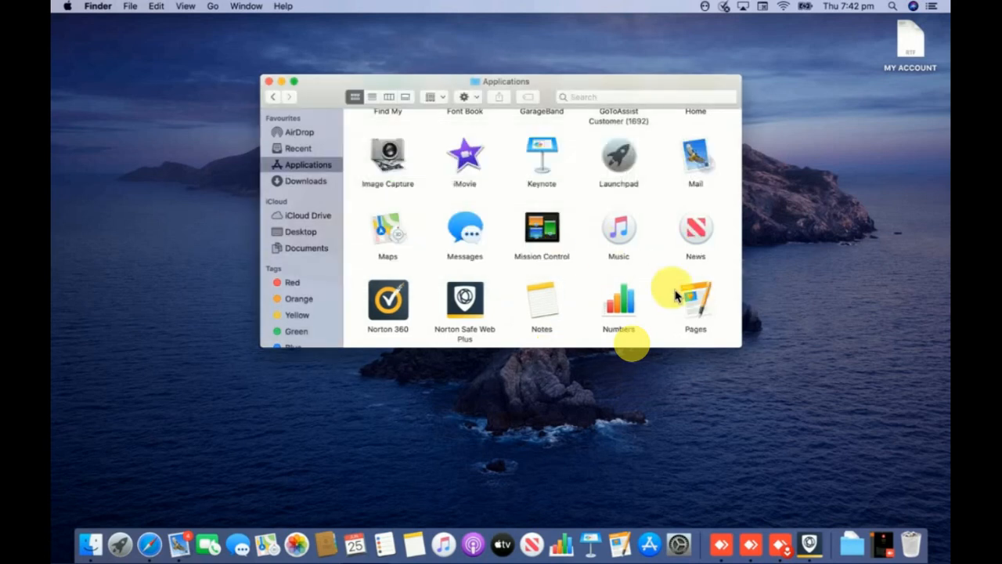
pyautogui.moveTo(800, 424)
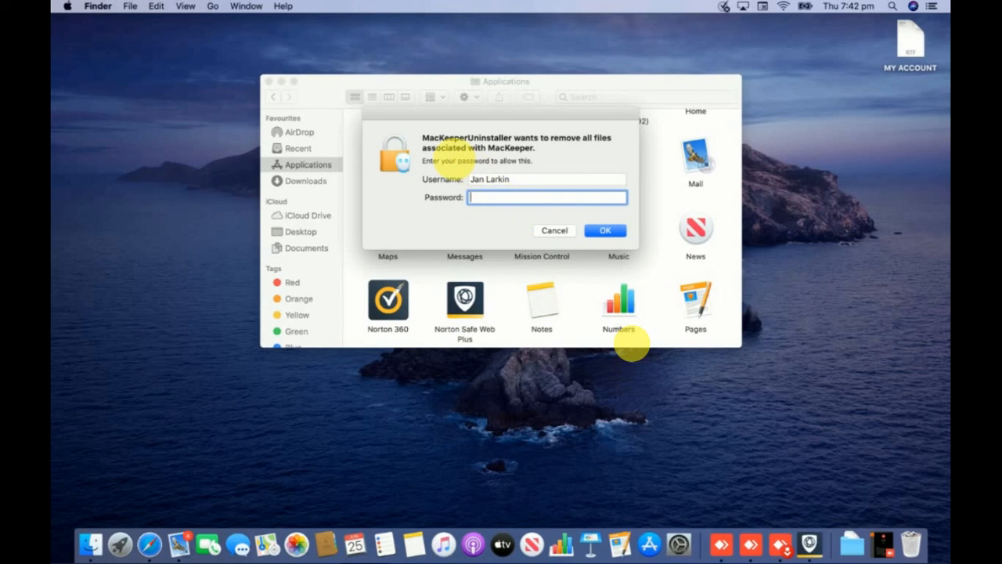
pyautogui.moveTo(535, 148)
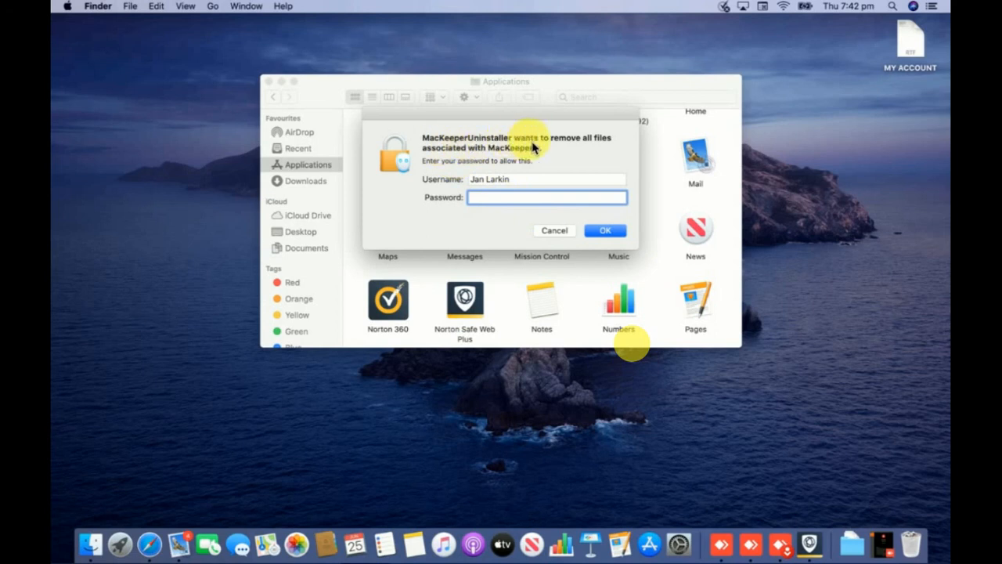
pyautogui.moveTo(462, 157)
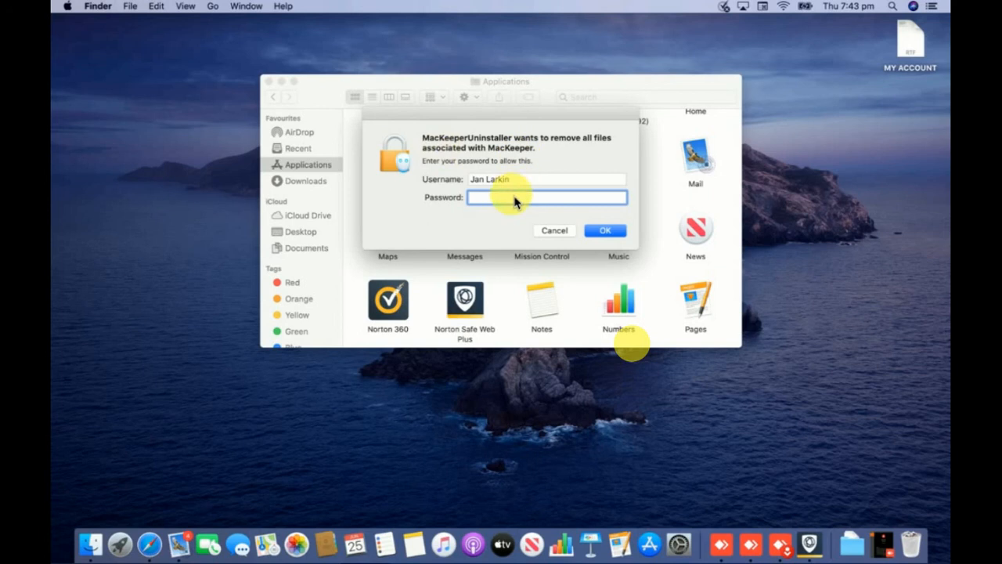
# Step: Enter the account password in the MacKeeperUninstaller prompt and confirm with OK
pyautogui.click(546, 197)
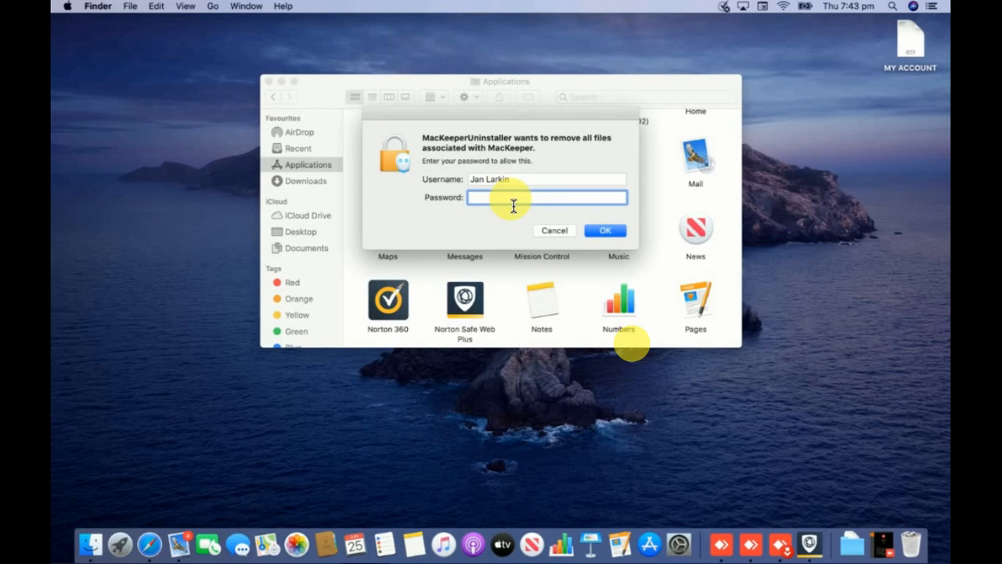
pyautogui.write('•')
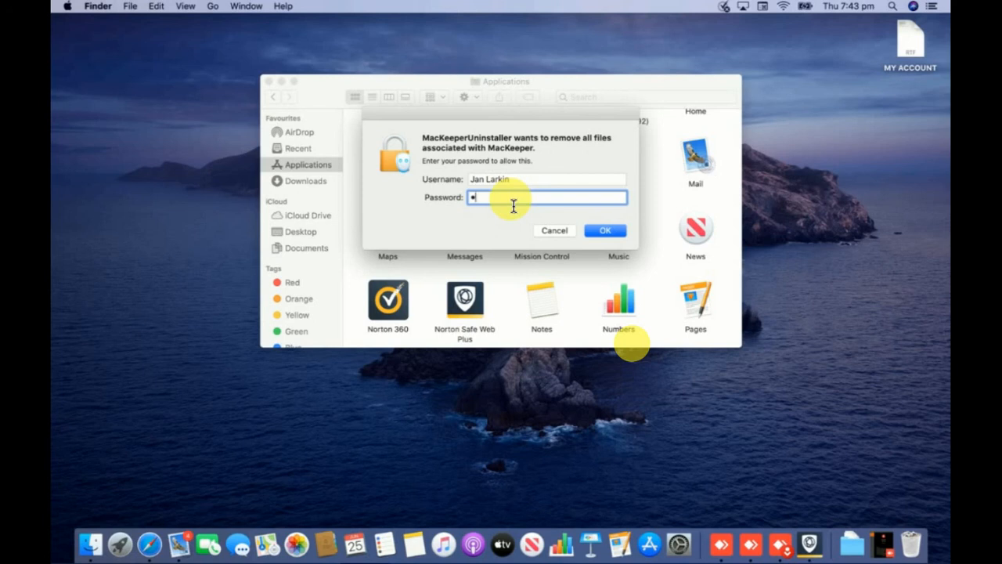
pyautogui.write('*')
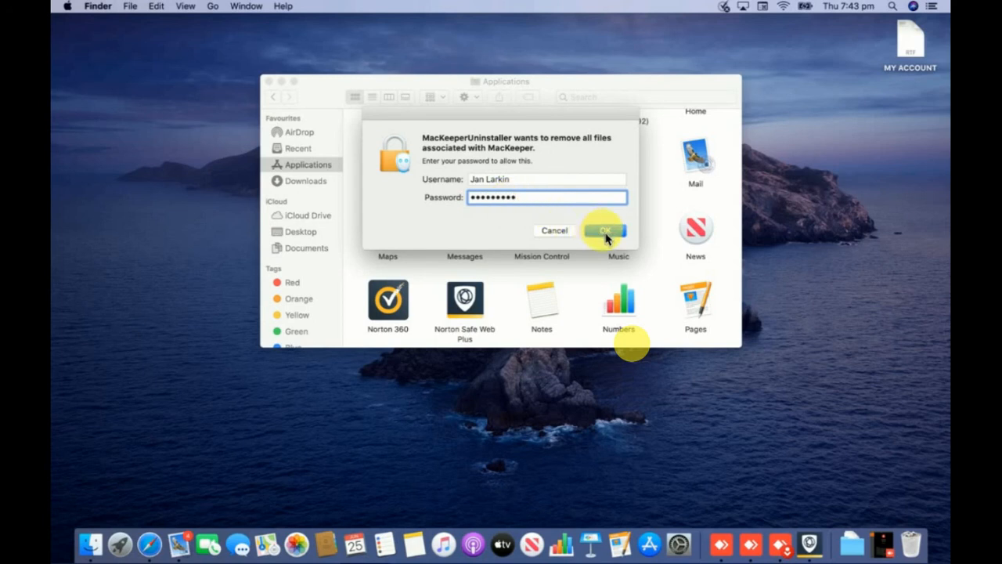
pyautogui.click(604, 230)
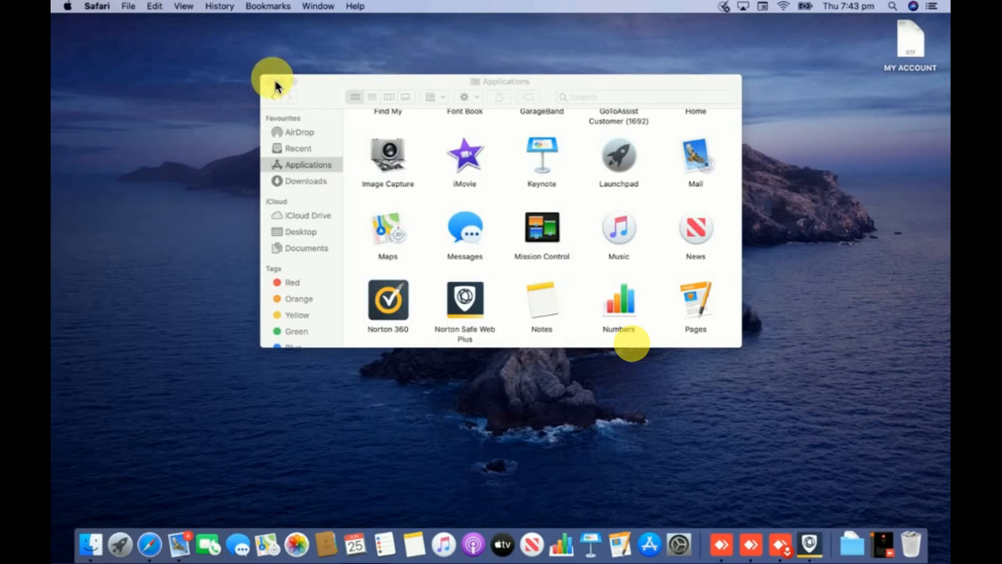
# Step: Close the Applications Finder window with its red close button
pyautogui.click(273, 82)
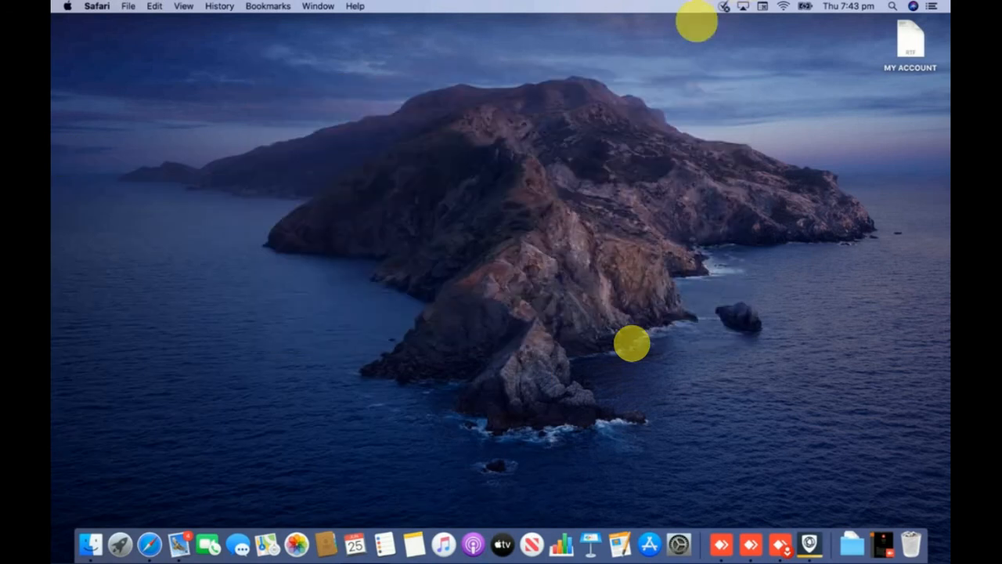
pyautogui.moveTo(686, 60)
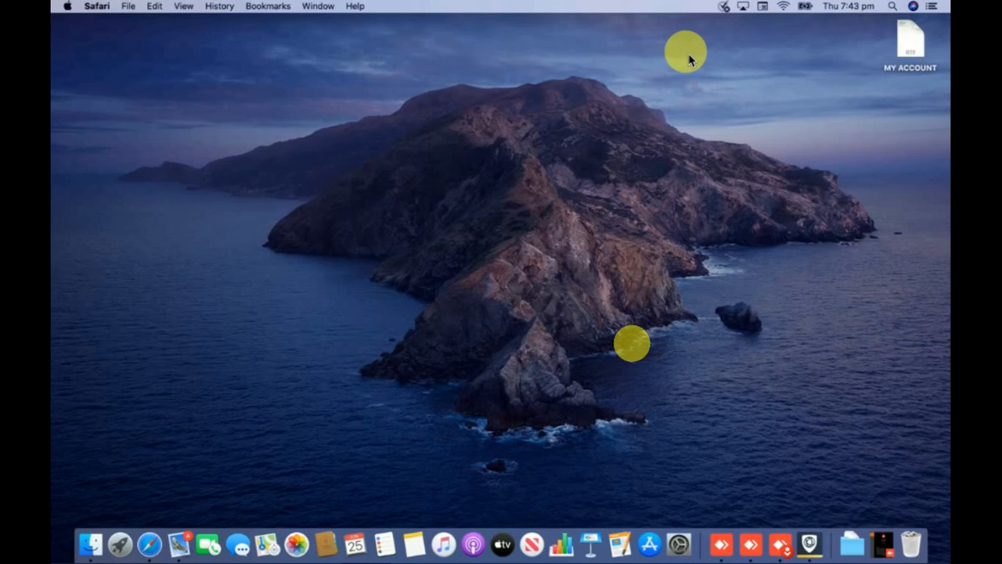
pyautogui.moveTo(634, 145)
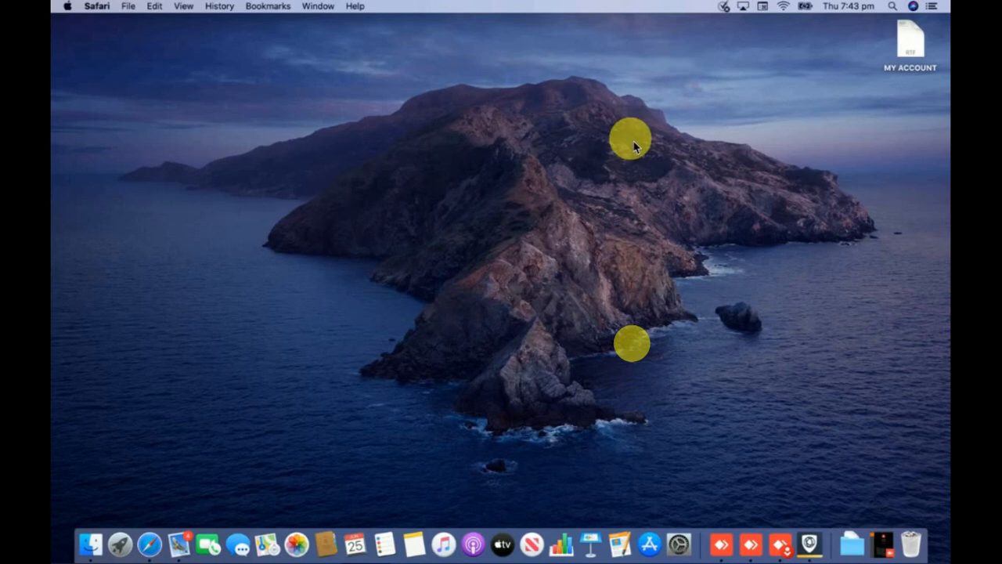